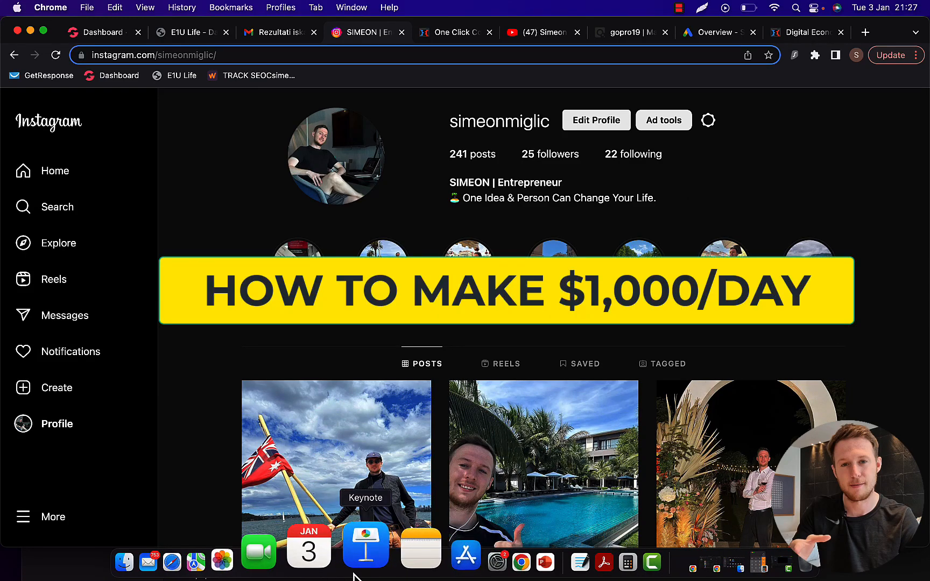
Bring up the Keynote slide showing click-to-sales math for earning $1,000 daily with ClickBank
left_click(366, 545)
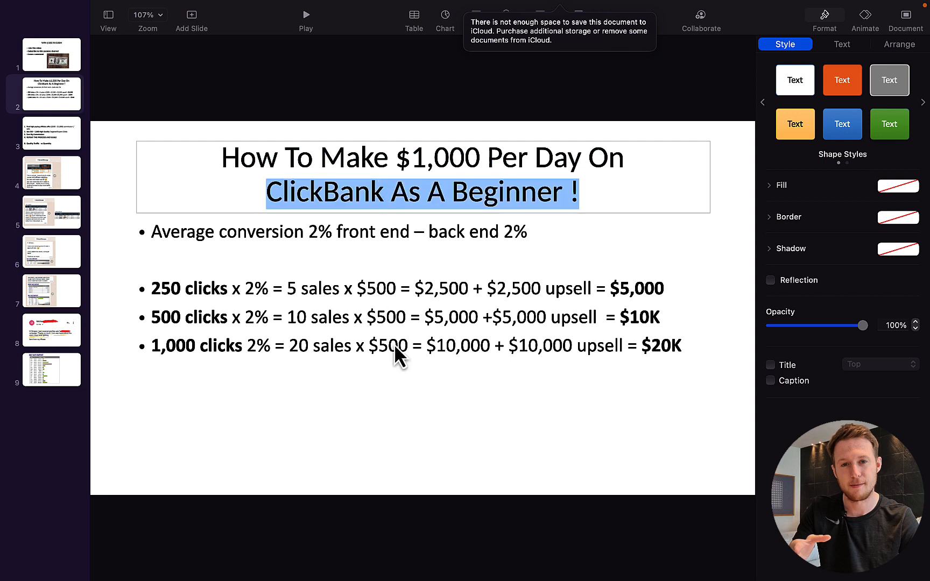
mouse_move(463, 545)
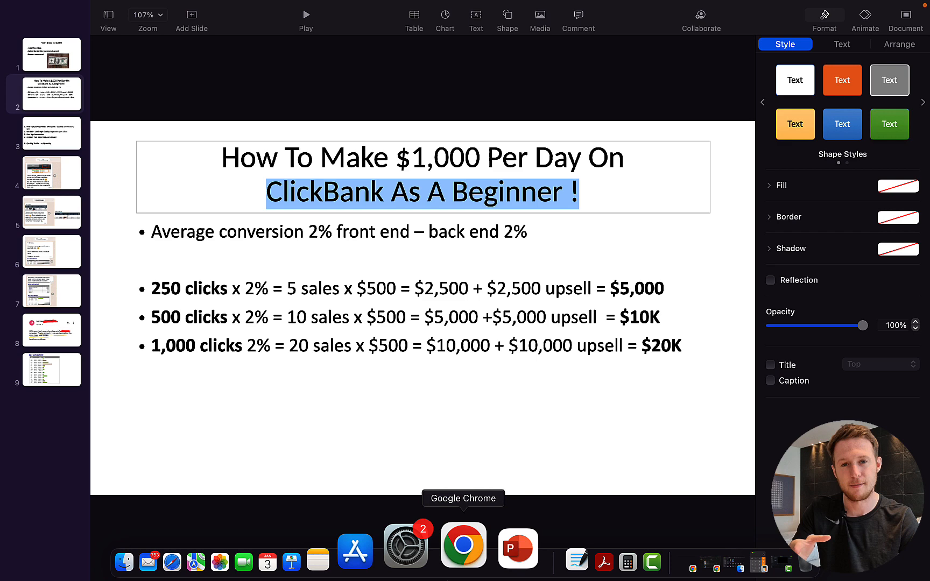
Review testimonial slides 4–7 ($4,659, $1,653, weekly sales), ending back on the $4,659 slide
left_click(52, 173)
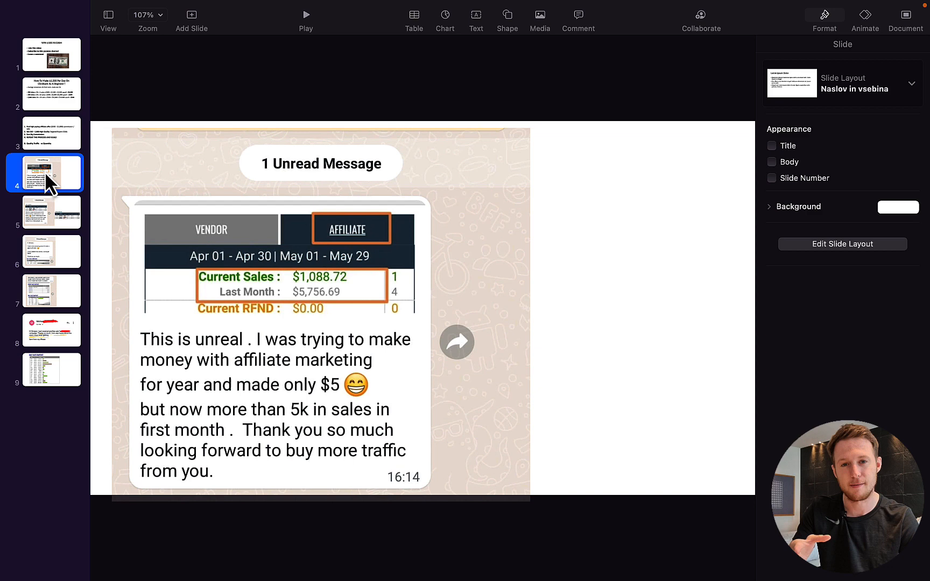
left_click(51, 213)
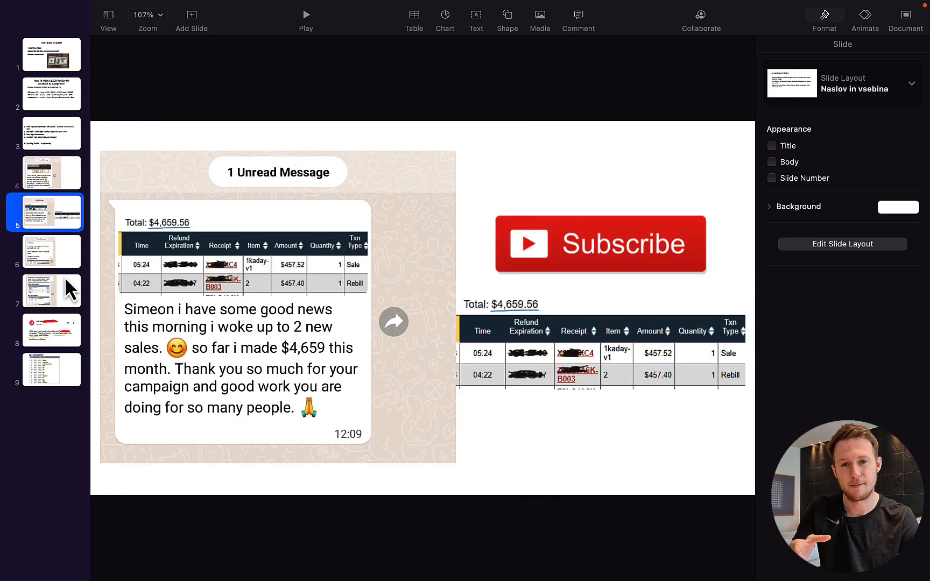
mouse_move(62, 271)
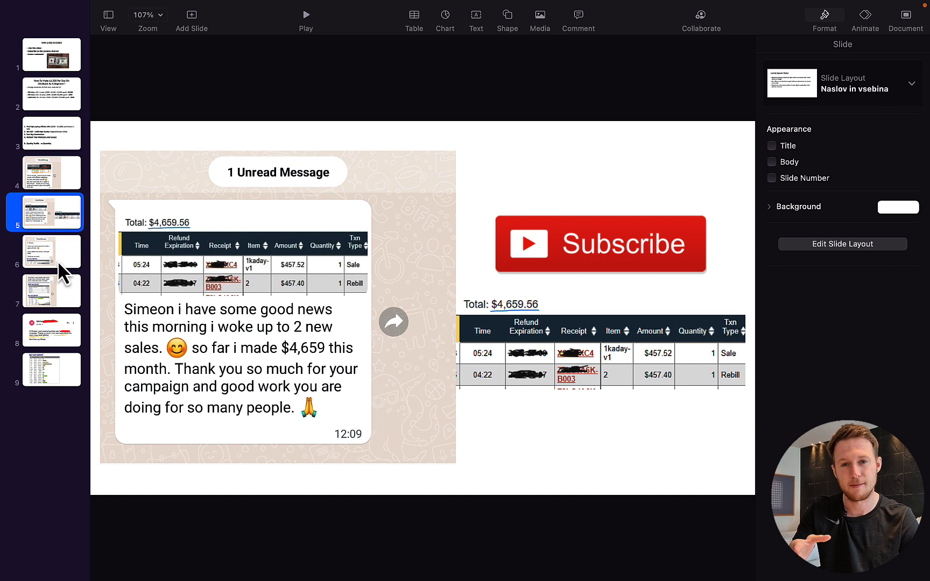
left_click(51, 251)
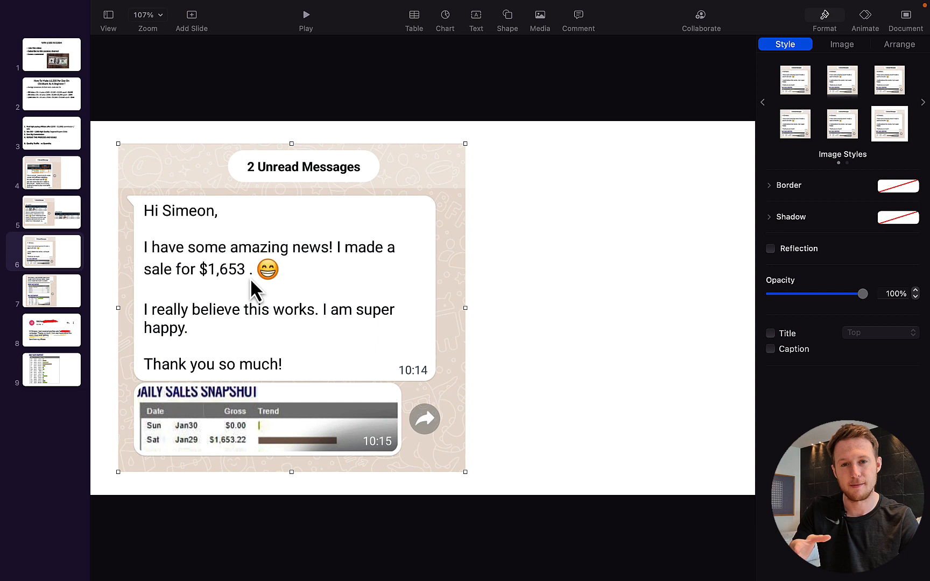
left_click(52, 291)
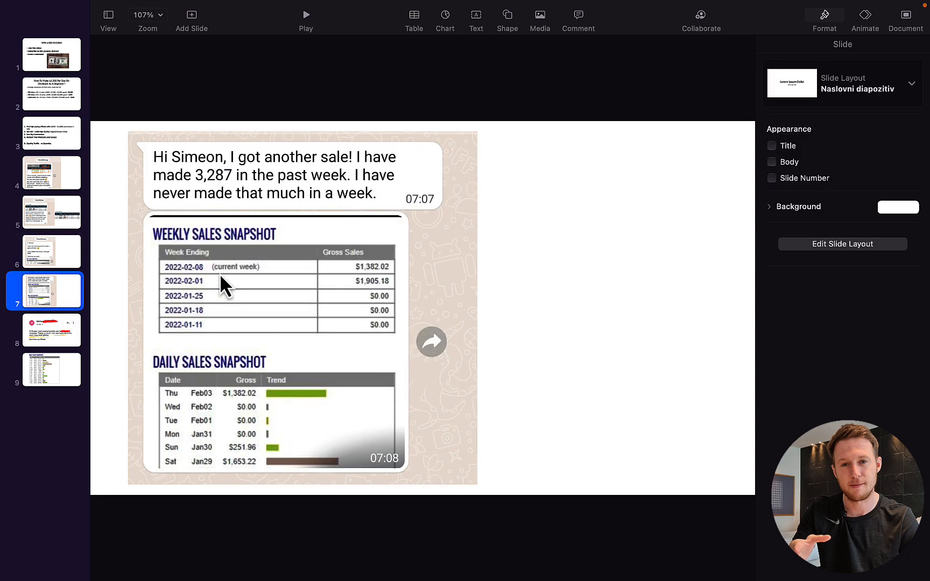
mouse_move(207, 194)
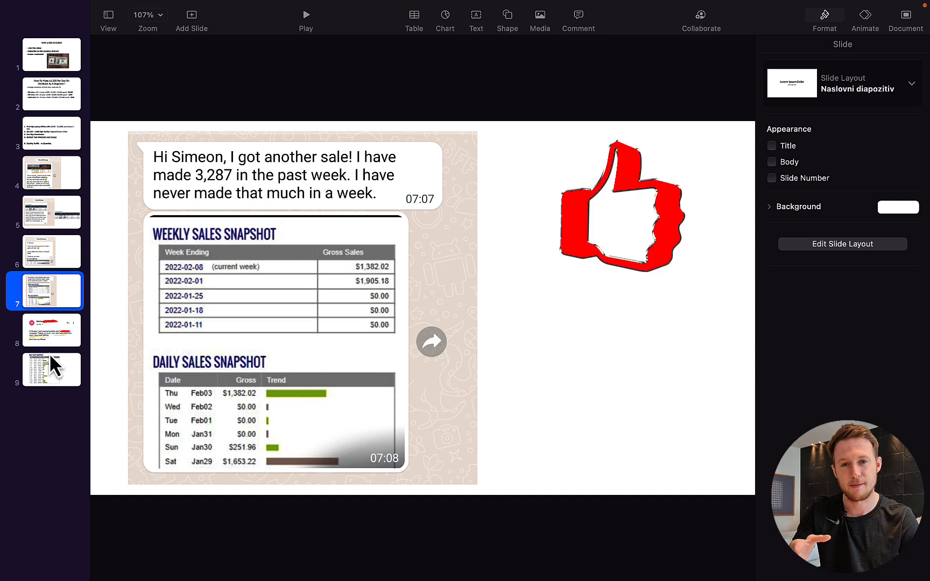
left_click(52, 173)
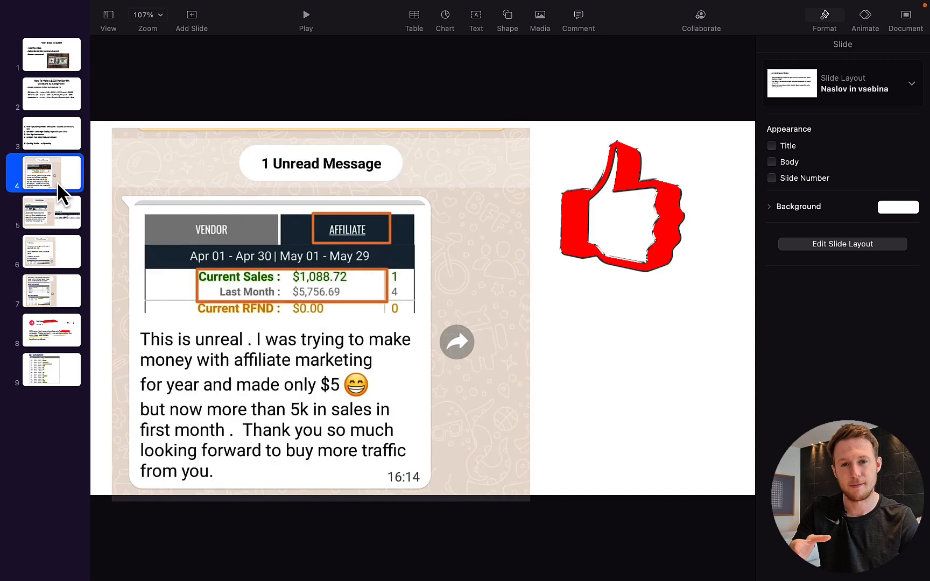
left_click(51, 211)
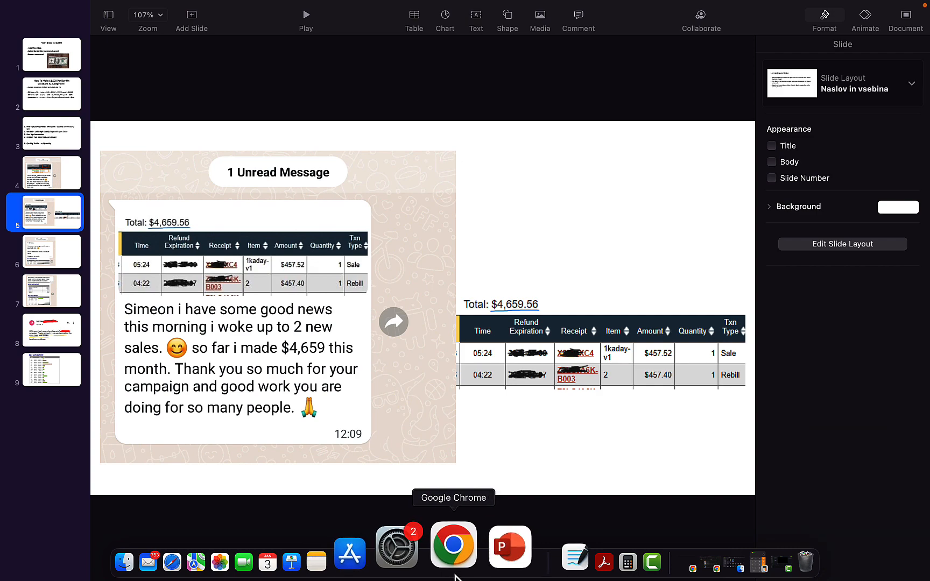
Highlight the Payoneer email's CLICKBANK sender and $6984.62 amount, then show the E1U Life dashboard
left_click(453, 545)
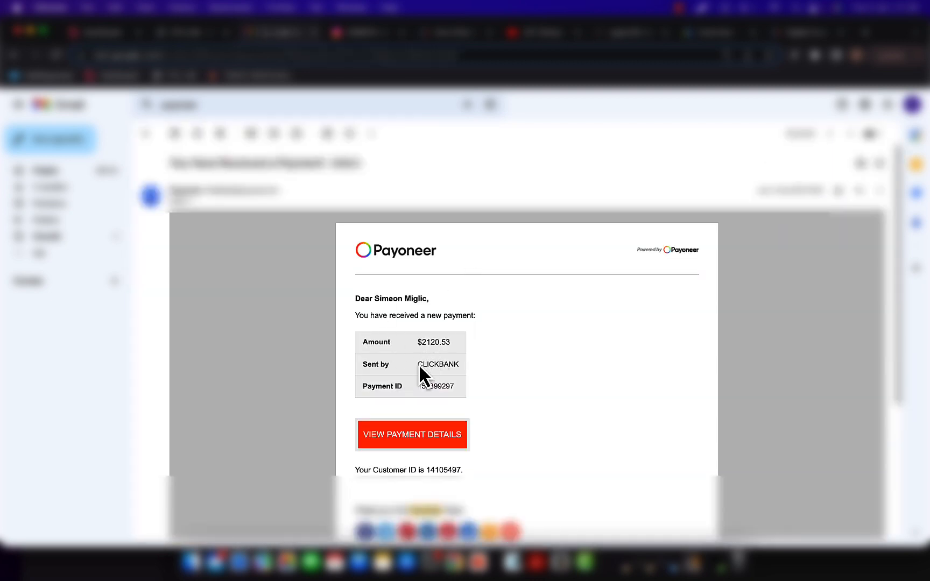
double_click(433, 342)
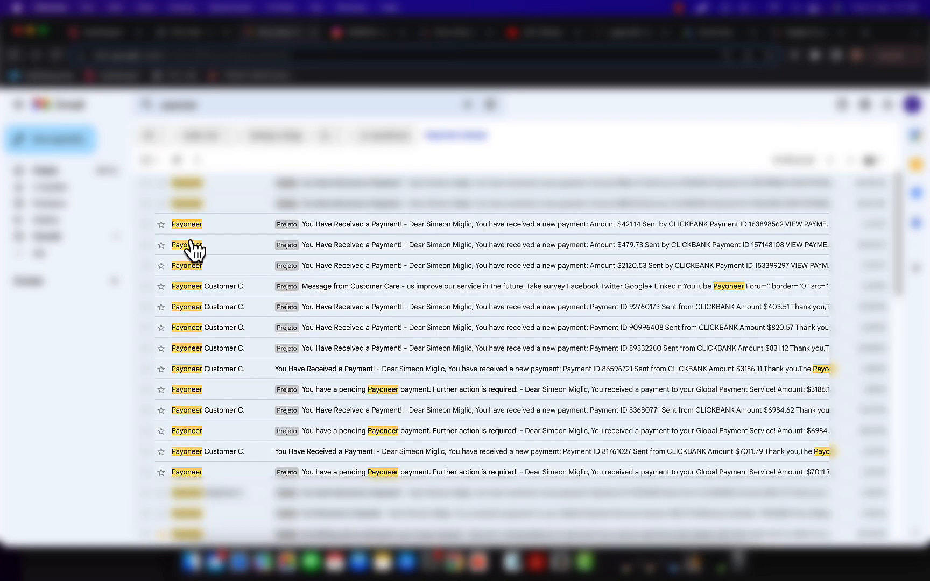
mouse_move(454, 460)
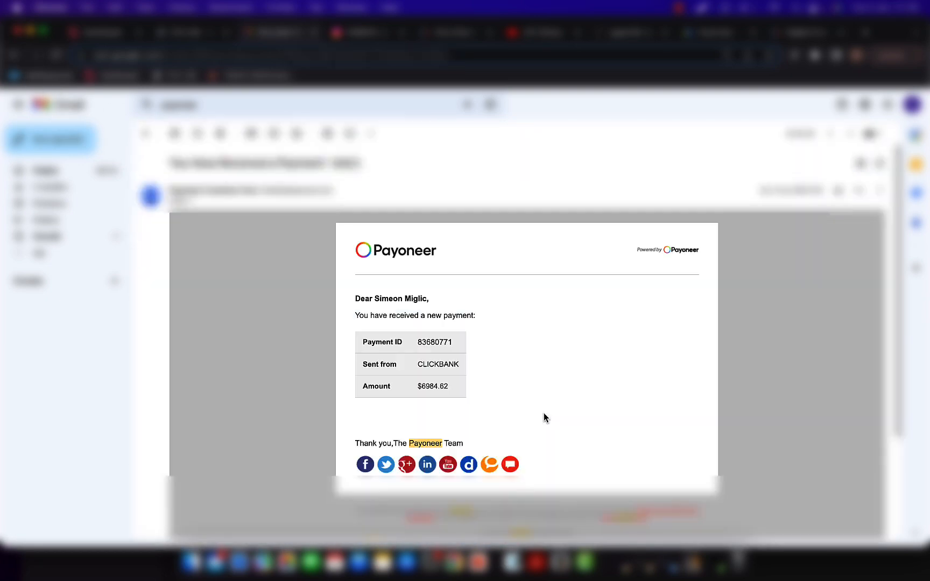
double_click(433, 386)
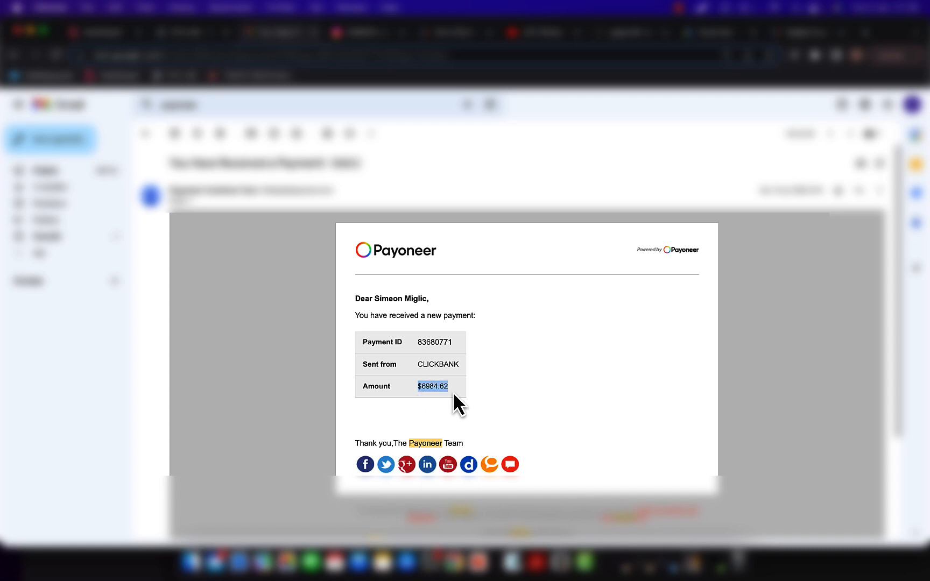
mouse_move(421, 367)
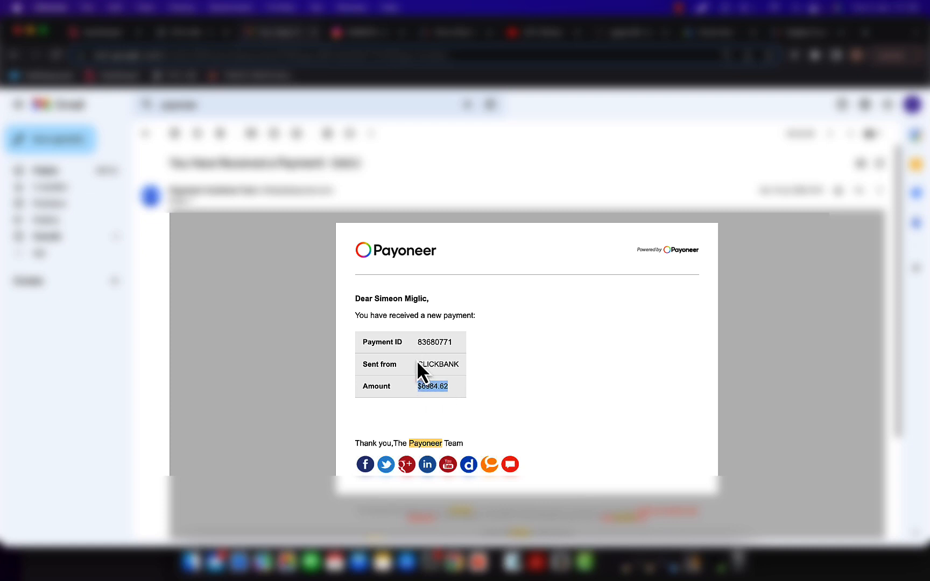
left_click(191, 32)
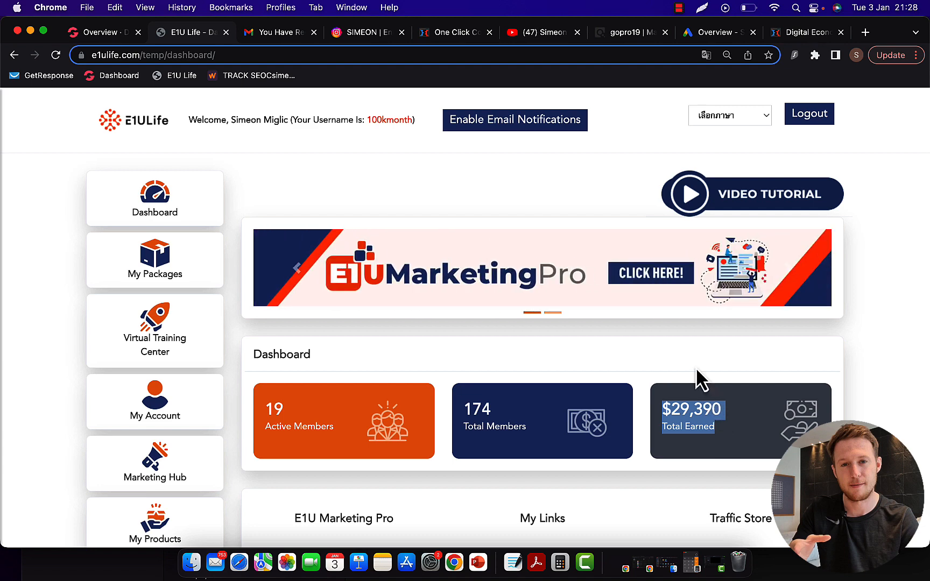
mouse_move(613, 256)
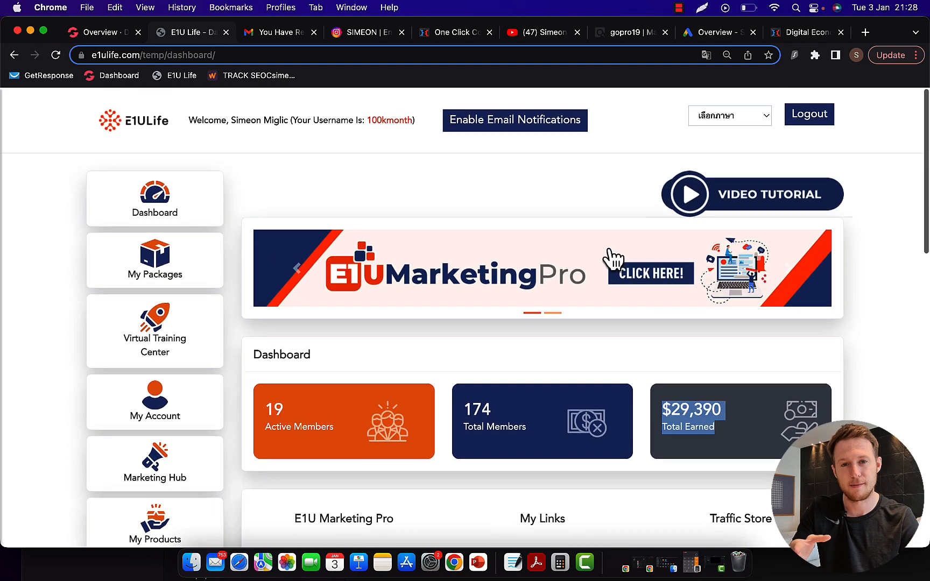
Scroll through the Instagram profile's grid of travel and lifestyle photo posts
left_click(366, 32)
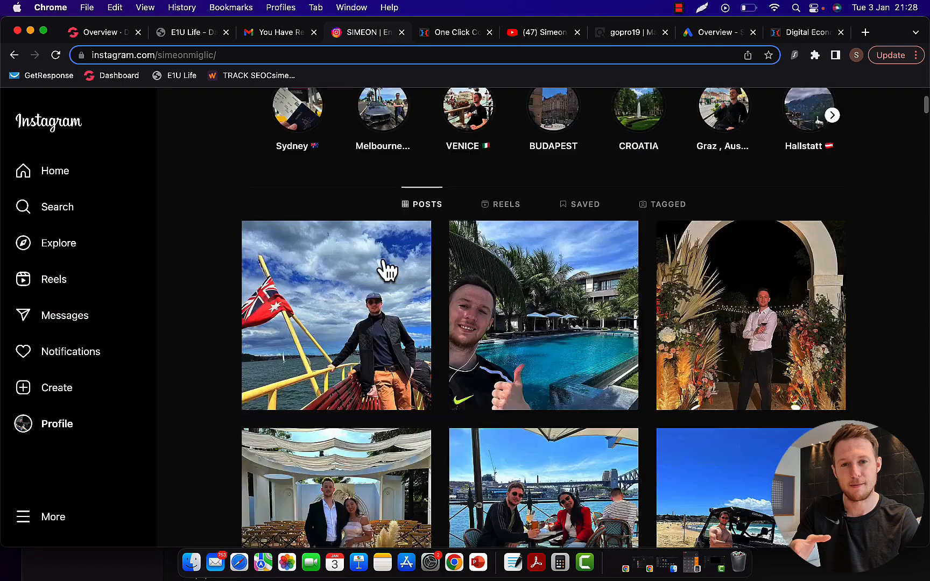
scroll("down", 3)
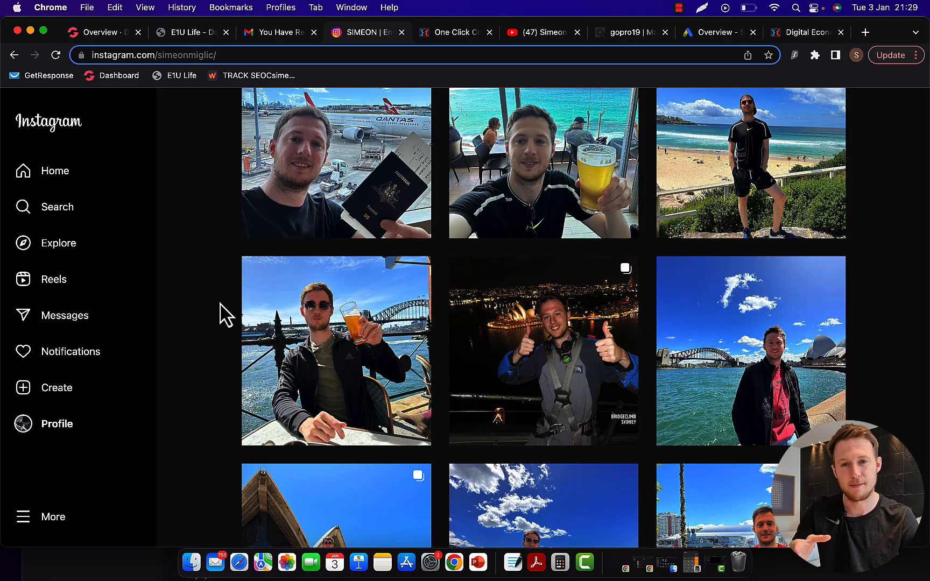
scroll("down", 3)
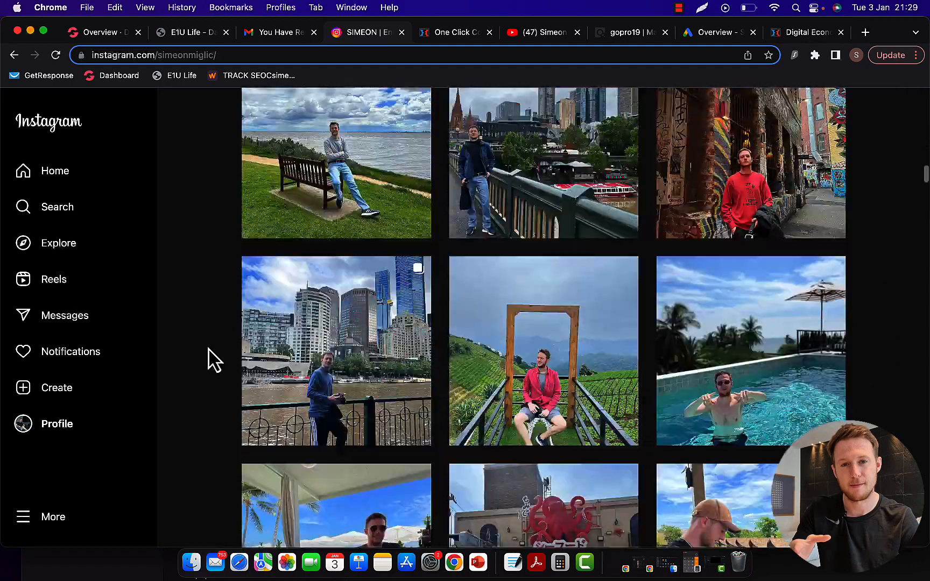
scroll("down", 3)
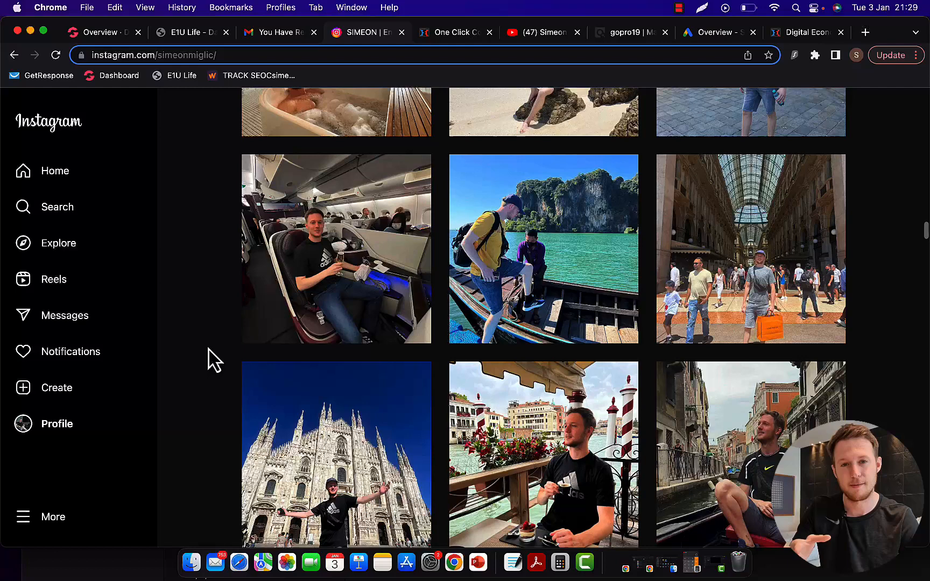
scroll("down", 3)
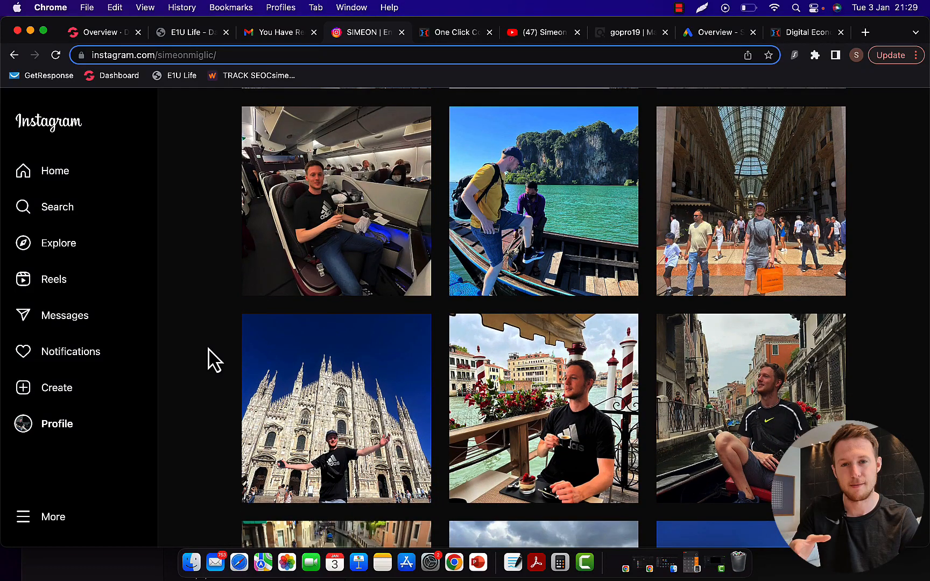
scroll("down", 3)
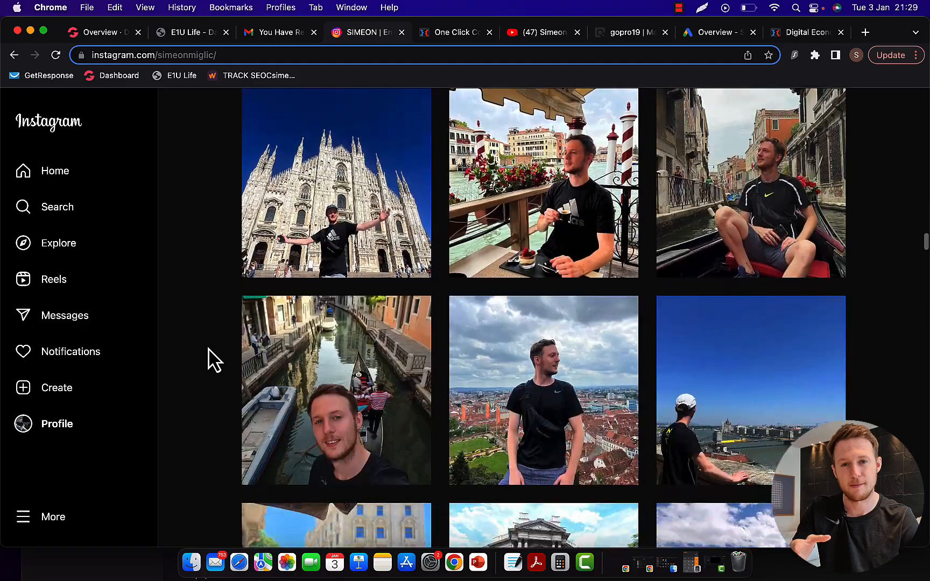
scroll("down", 3)
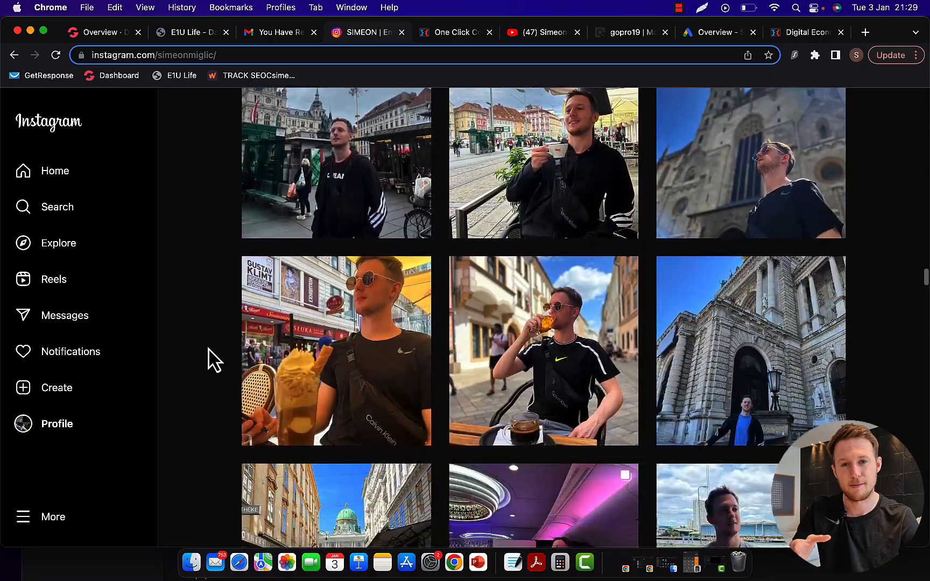
scroll("down", 3)
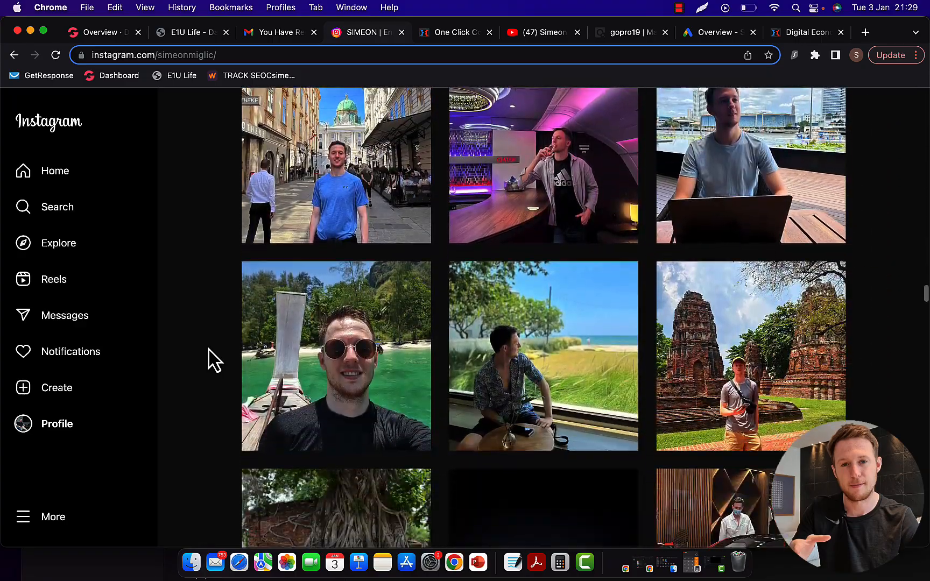
scroll("down", 3)
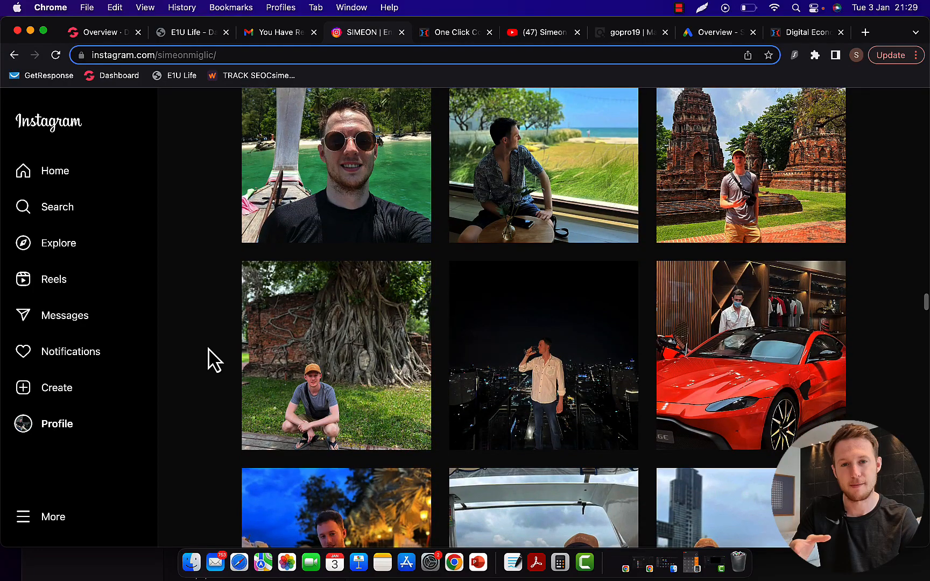
scroll("down", 3)
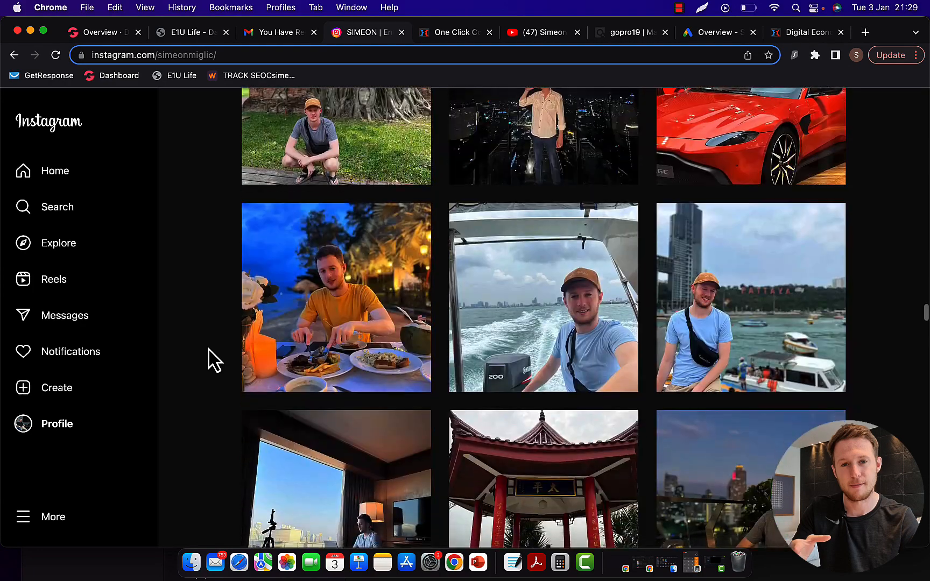
scroll("down", 3)
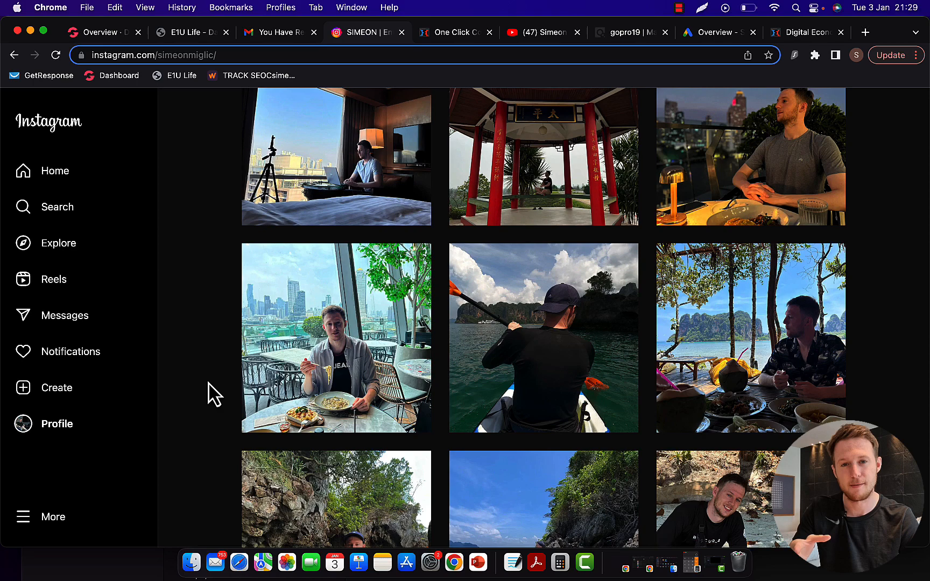
mouse_move(423, 560)
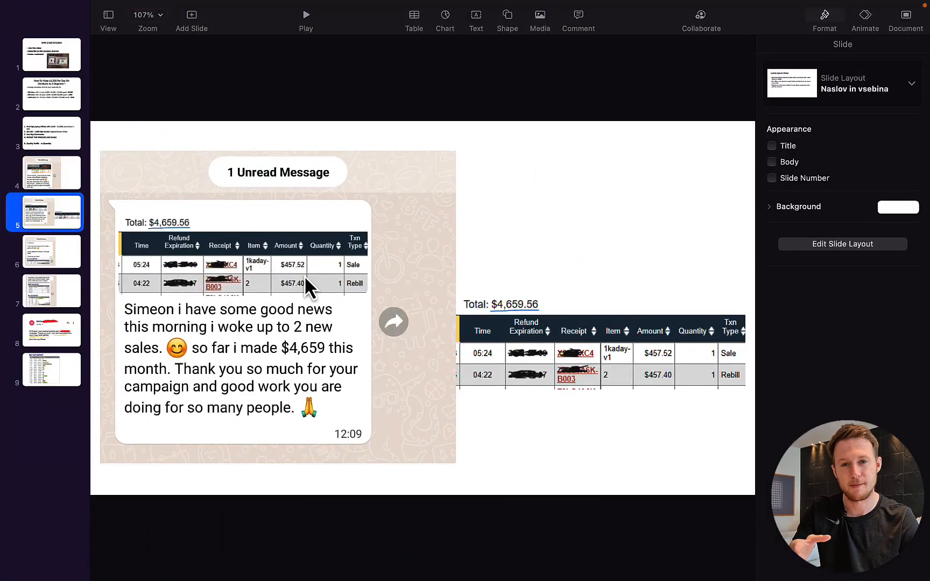
Show the affiliate process steps slide, then the gopro19 ClickBank 'super affiliate system' results
left_click(52, 133)
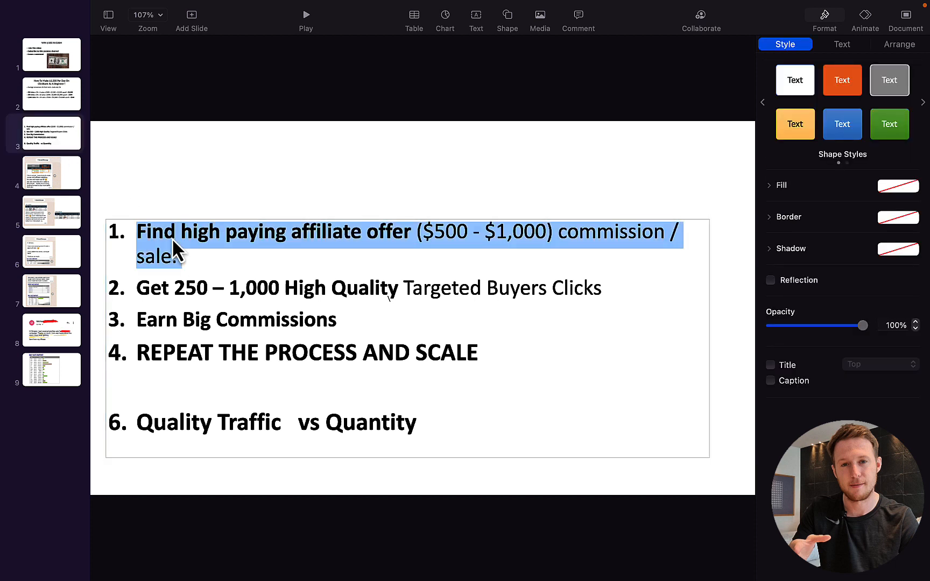
left_click(458, 244)
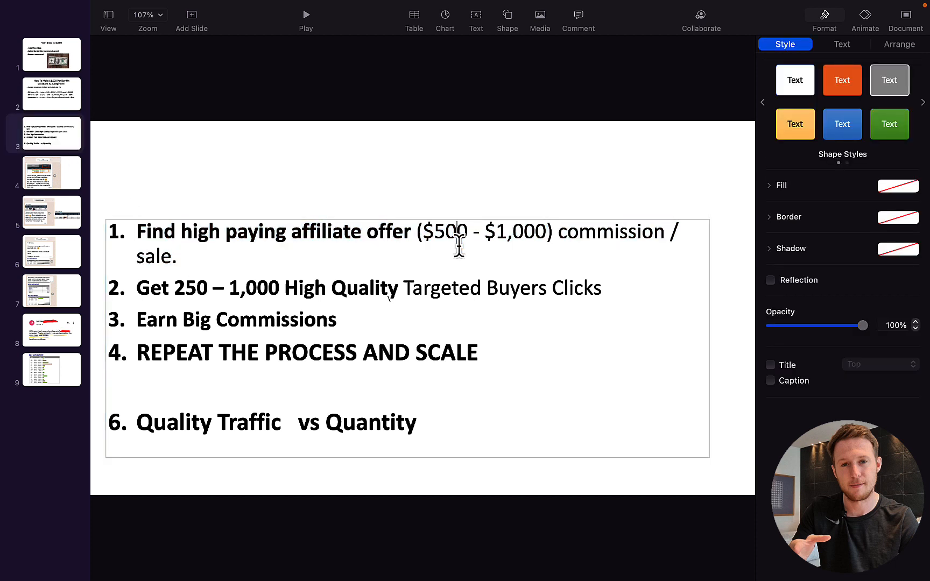
mouse_move(442, 560)
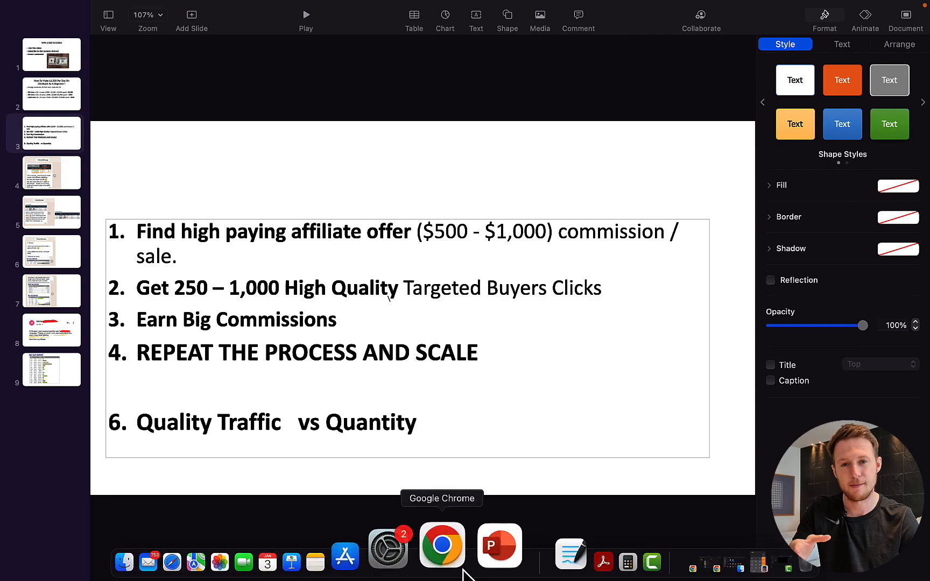
left_click(441, 545)
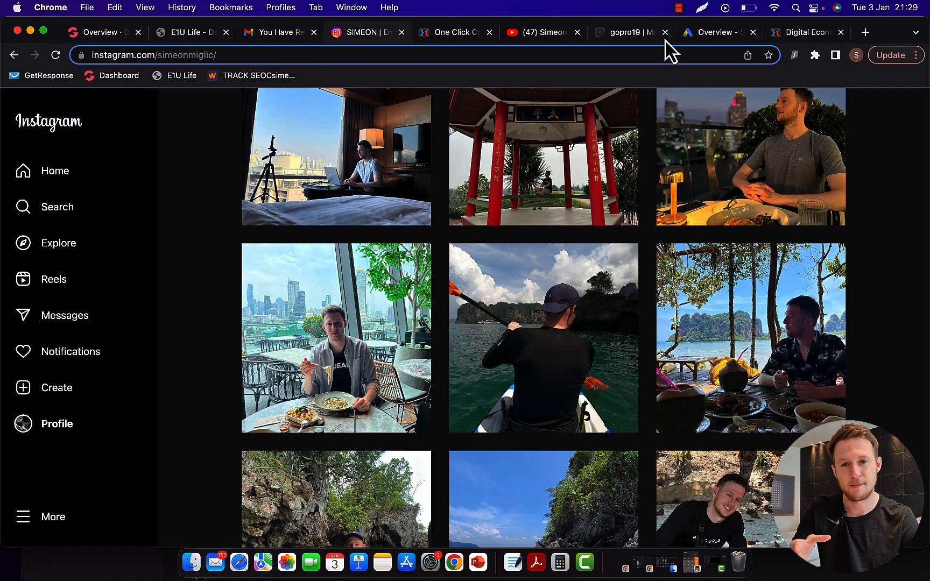
left_click(628, 33)
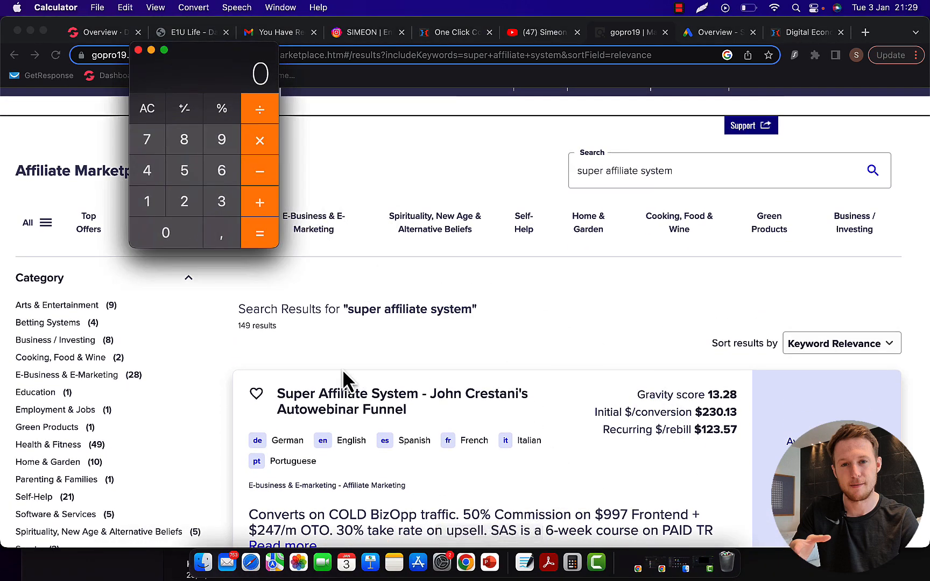
Enter 100 in Calculator and move it over the Super Affiliate System results
left_click(165, 233)
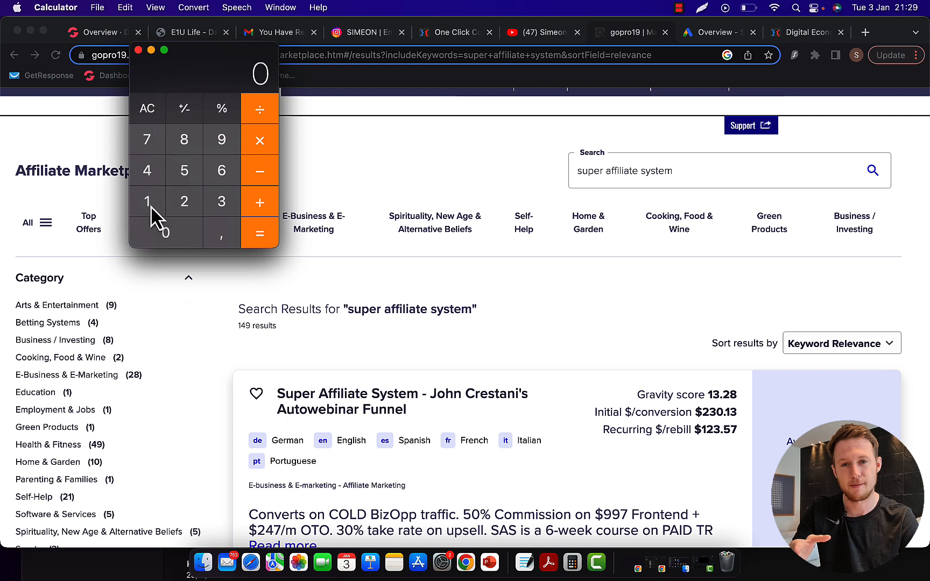
left_click(165, 232)
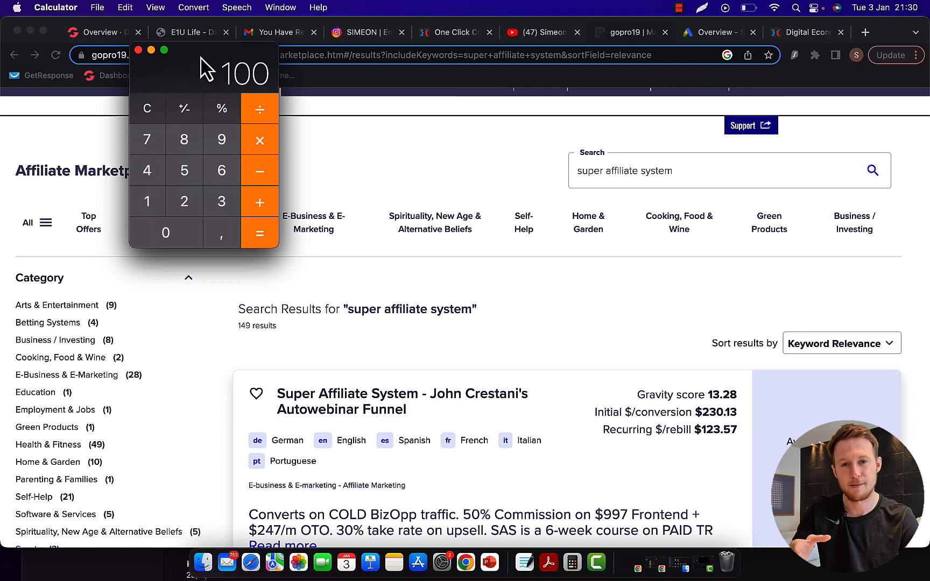
left_click_drag(204, 66, 392, 283)
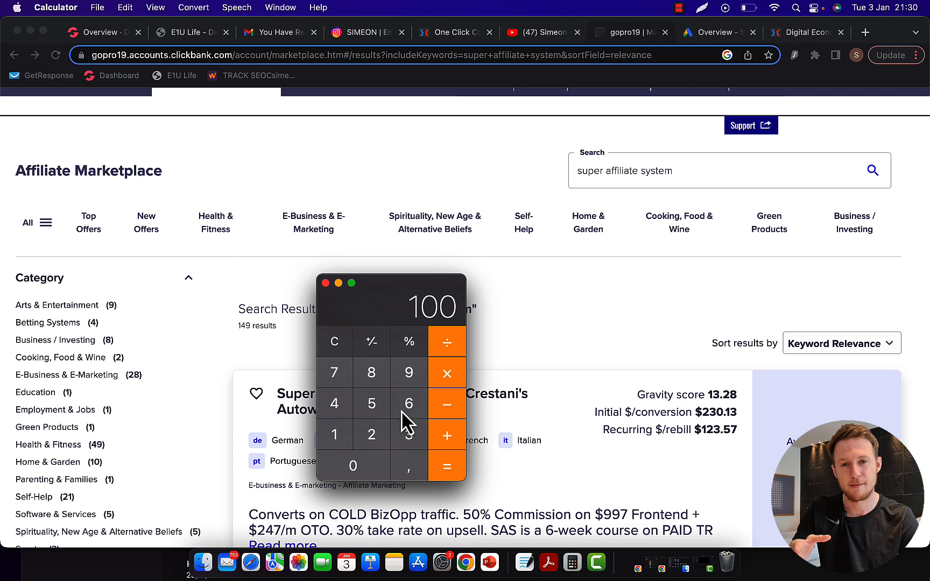
mouse_move(392, 403)
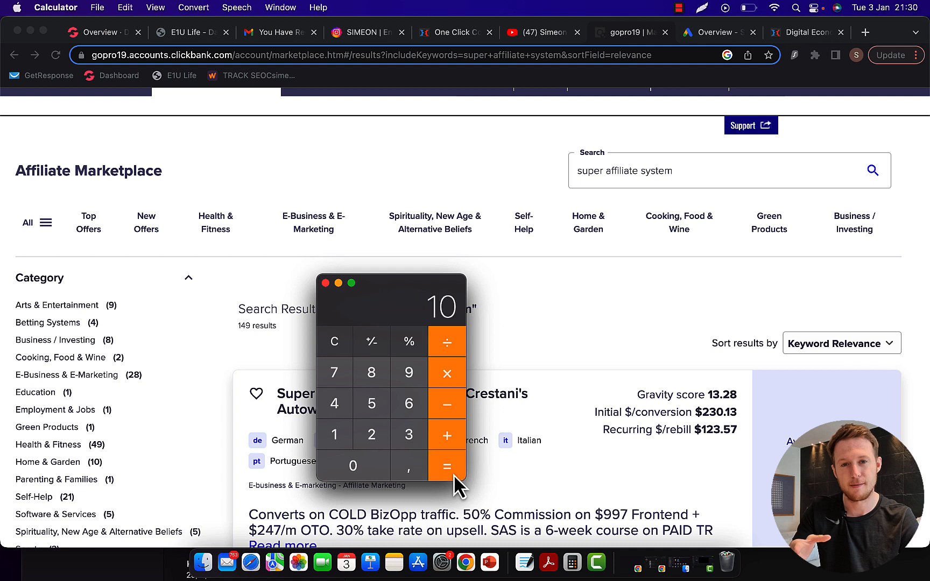
mouse_move(481, 301)
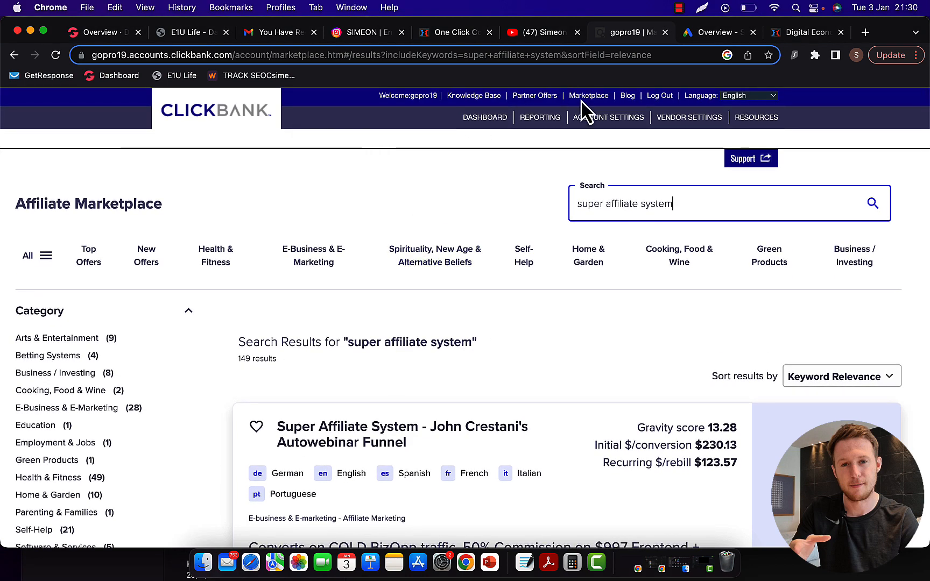
triple_click(623, 203)
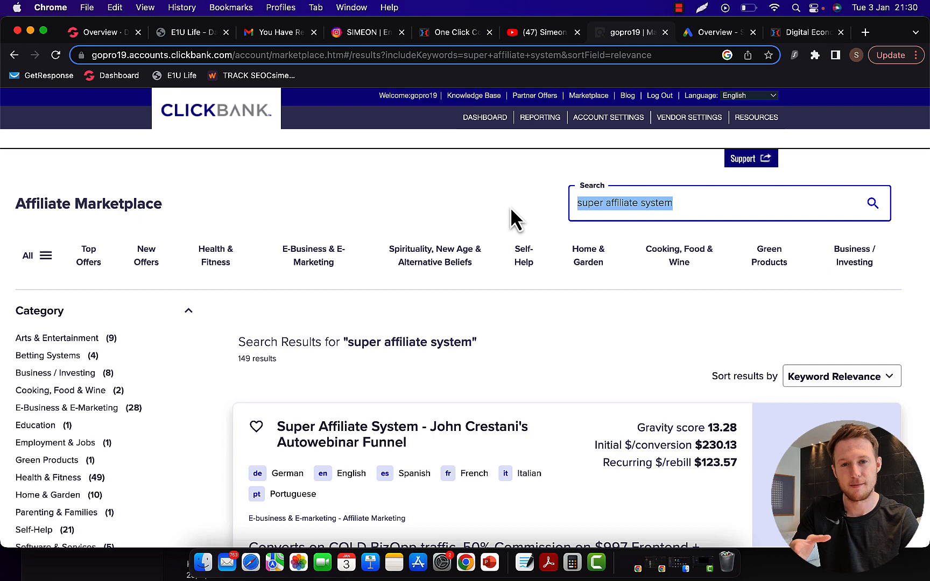
scroll("down", 3)
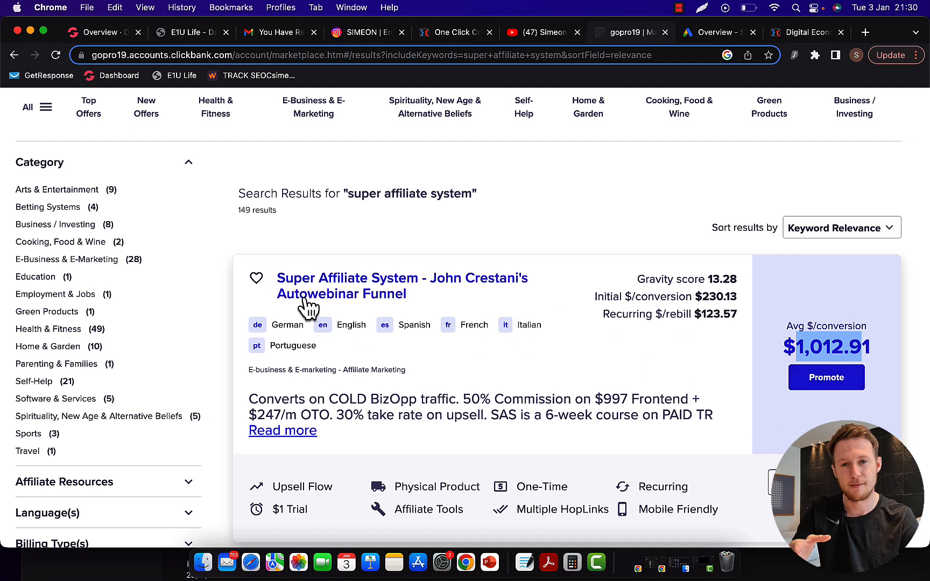
mouse_move(453, 365)
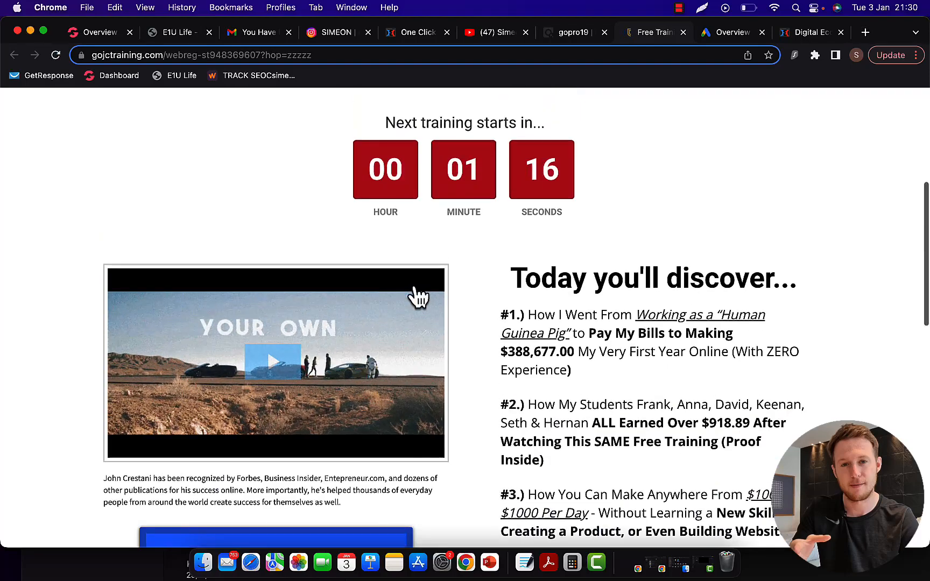
left_click(568, 33)
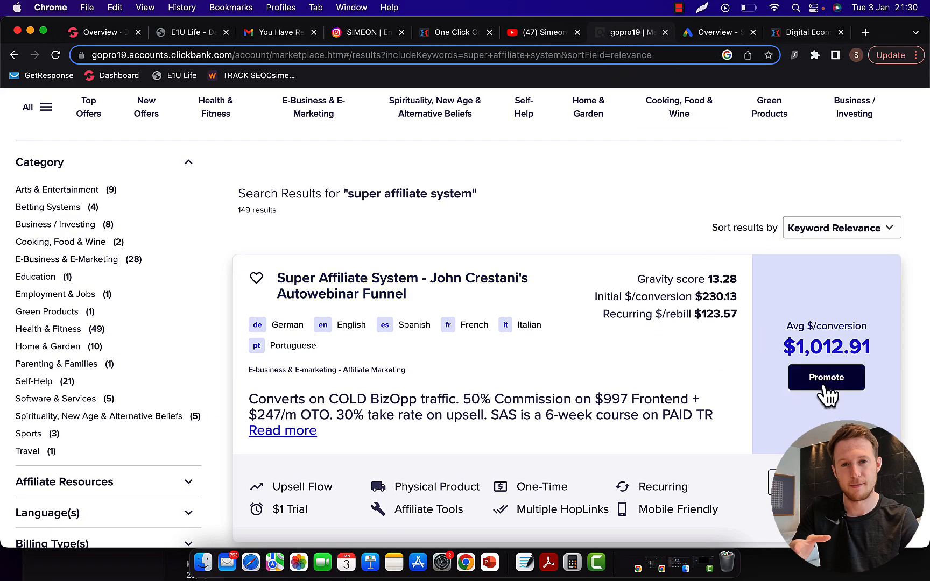
Generate an encrypted Super Affiliate System HopLink for gopro19 using the DEFAULT landing page
left_click(825, 377)
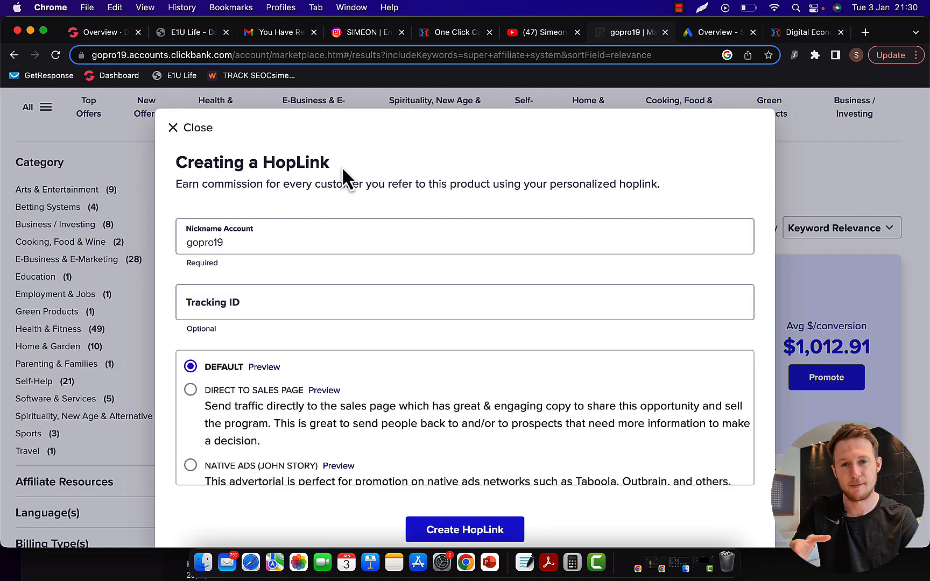
double_click(204, 242)
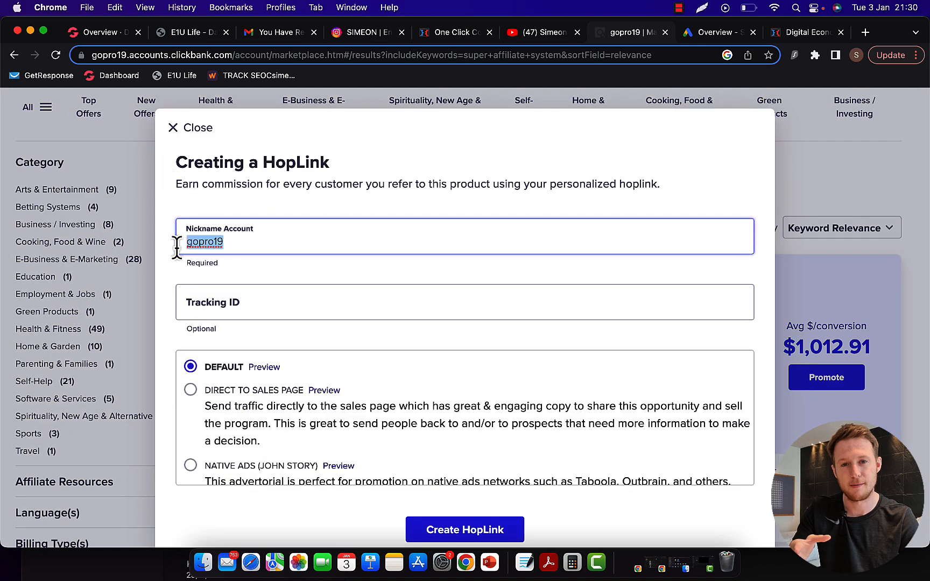
left_click(465, 302)
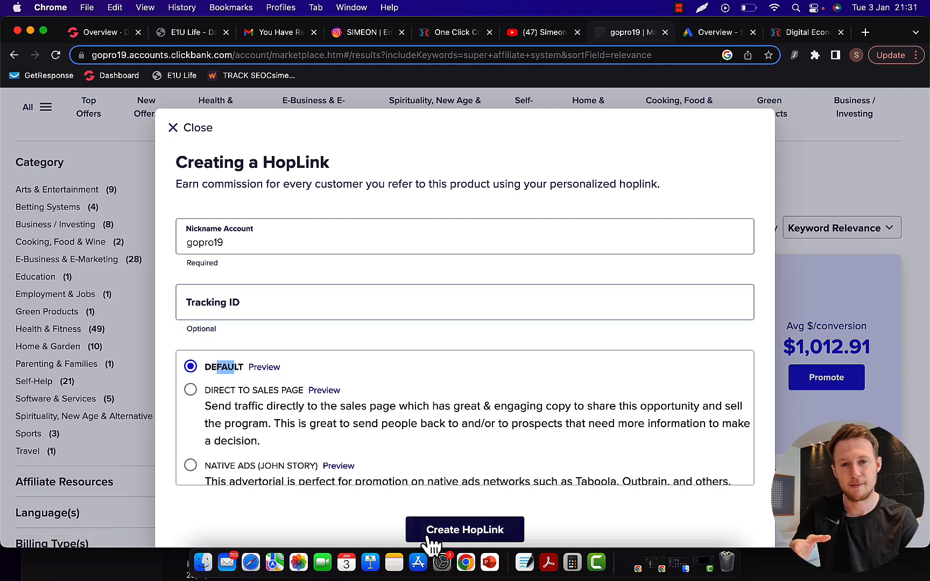
left_click(465, 529)
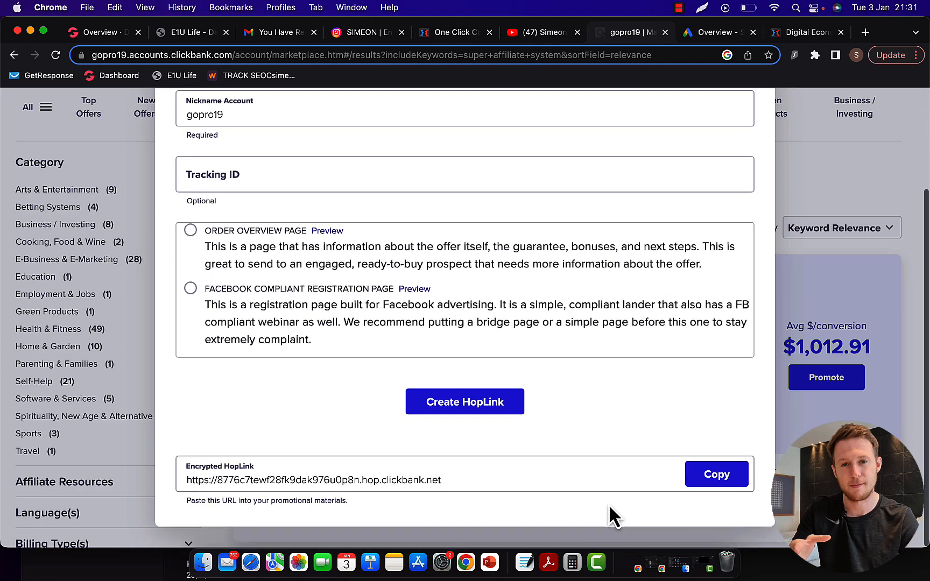
left_click(716, 474)
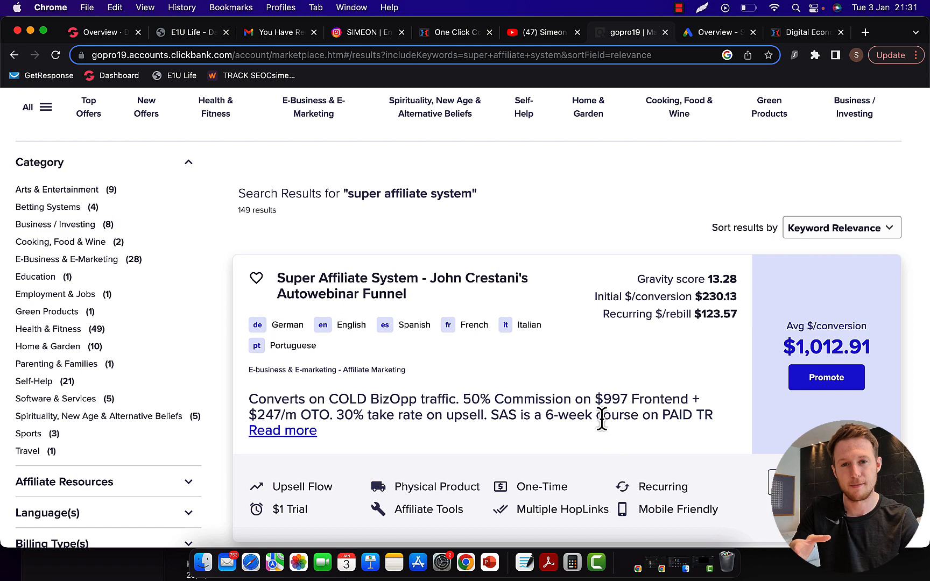
Briefly scroll the SIMEON Instagram photo grid, then return to the affiliate-steps slide
left_click(366, 32)
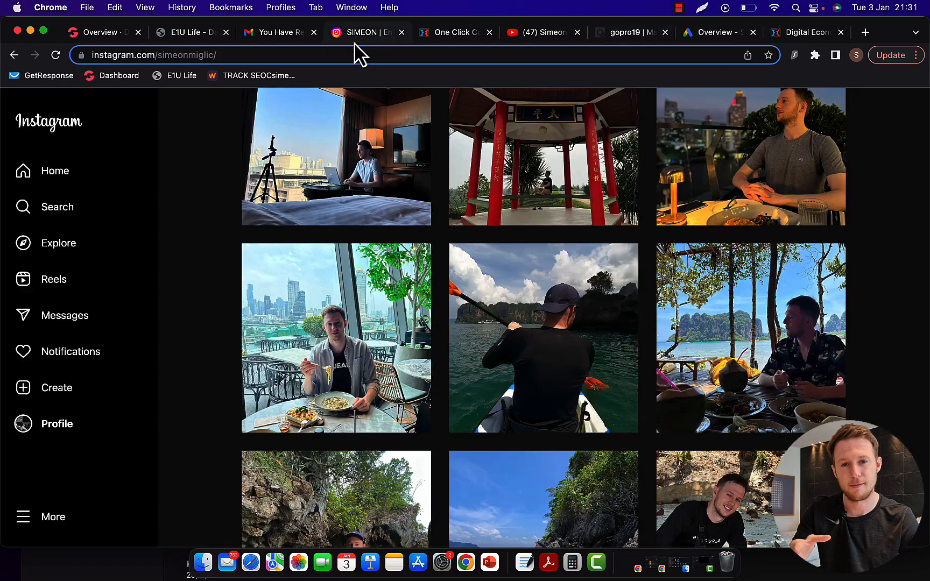
scroll("down", 3)
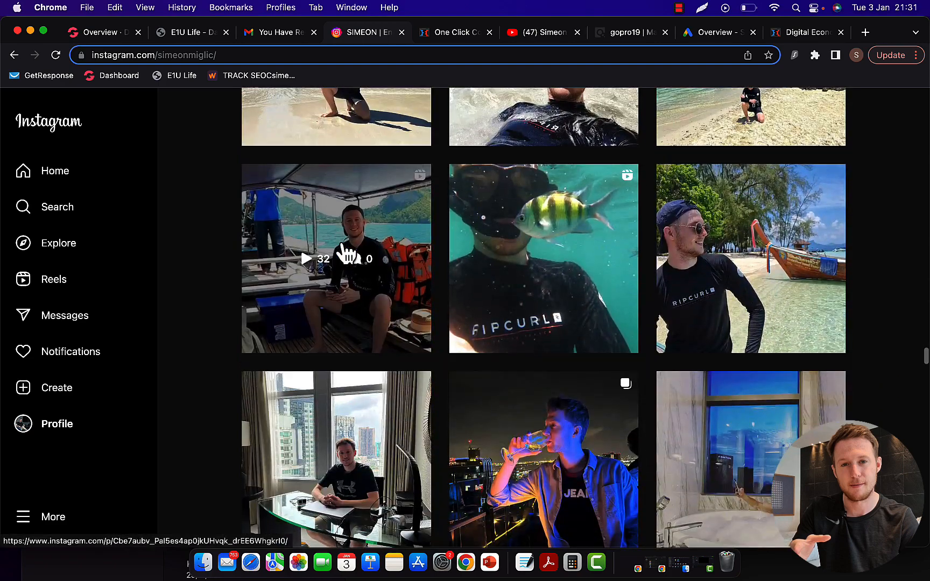
left_click(618, 33)
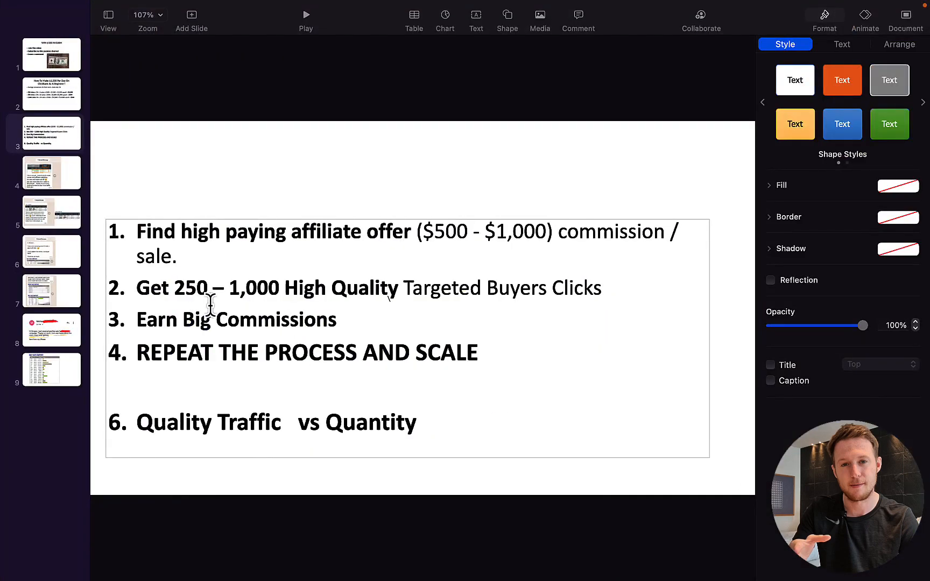
Highlight the '250 – 1,000' clicks target on the affiliate-steps slide
left_click_drag(169, 288, 329, 287)
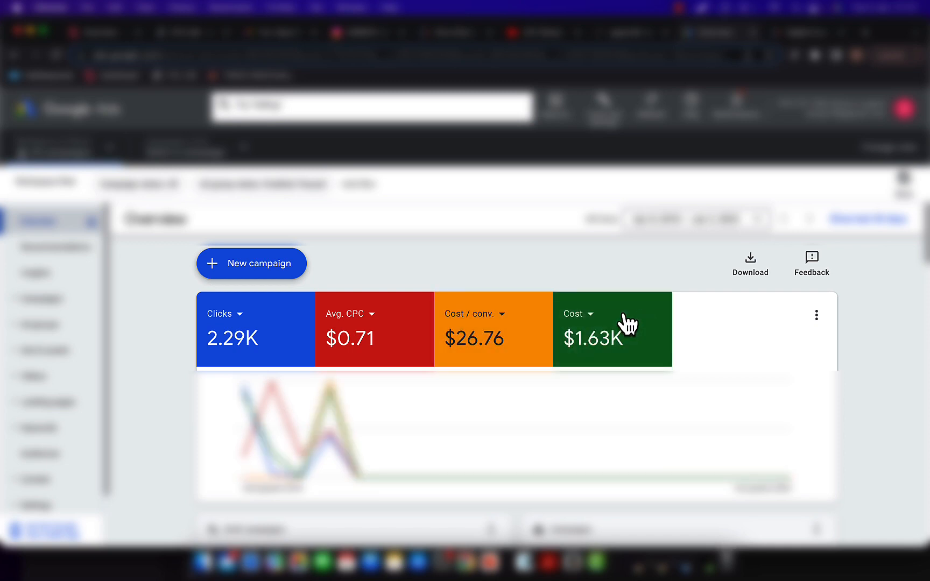
mouse_move(454, 296)
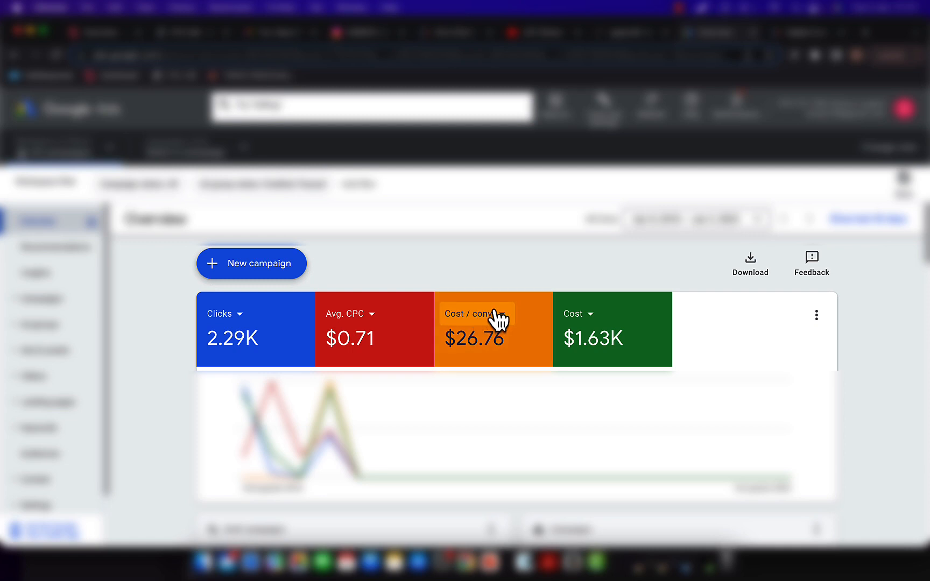
mouse_move(492, 320)
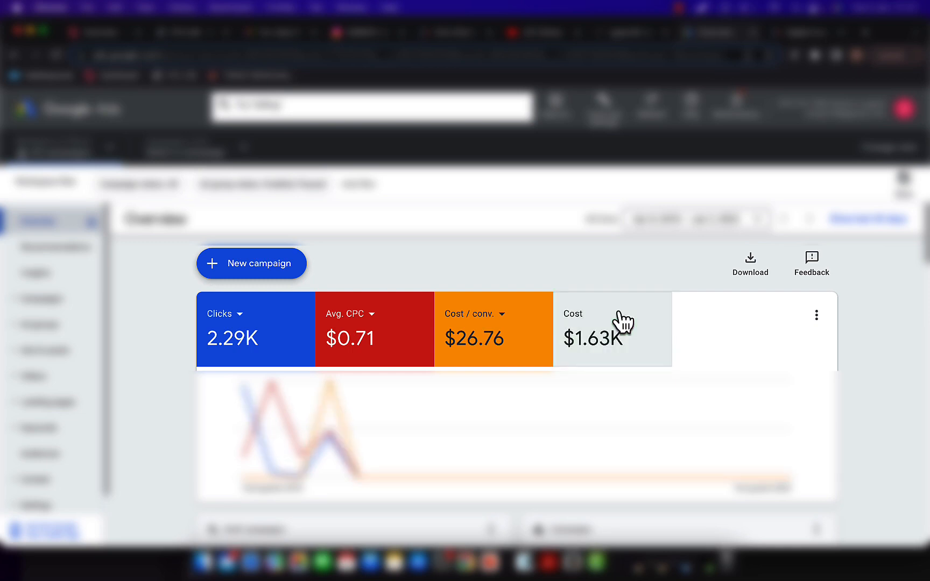
Restore the Cost line on the Google Ads campaign overview chart
left_click(610, 329)
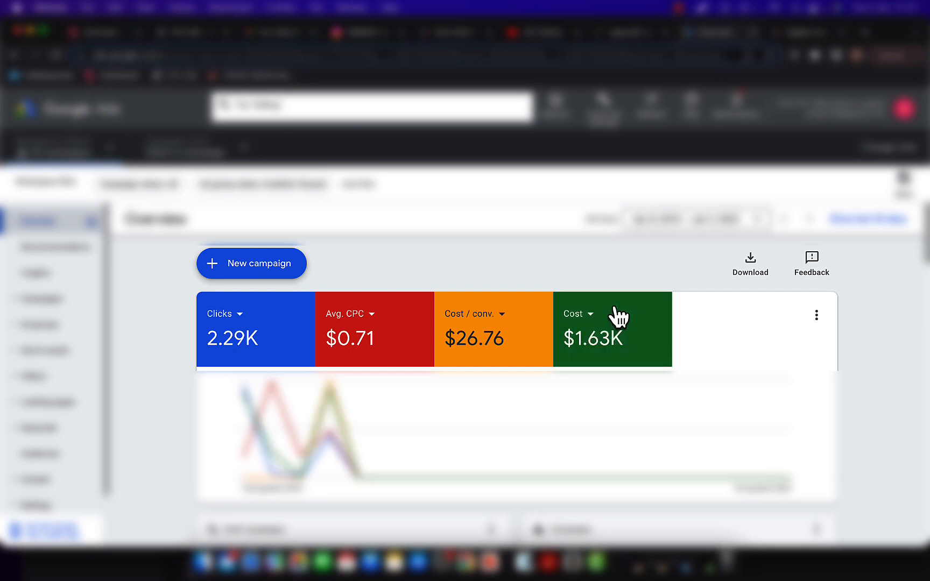
mouse_move(609, 50)
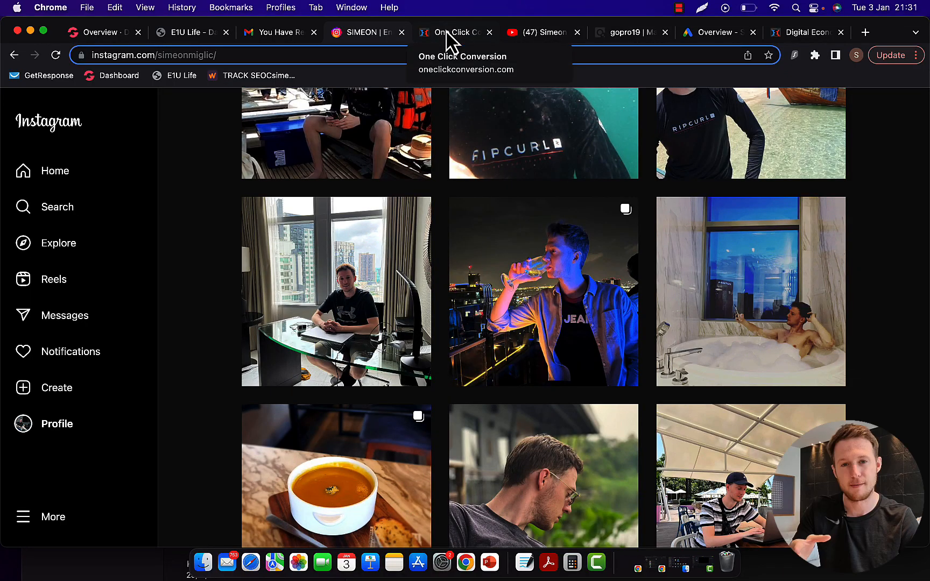
Open the One Click Conversion traffic page and highlight the $40,000 in 2 months result
left_click(454, 32)
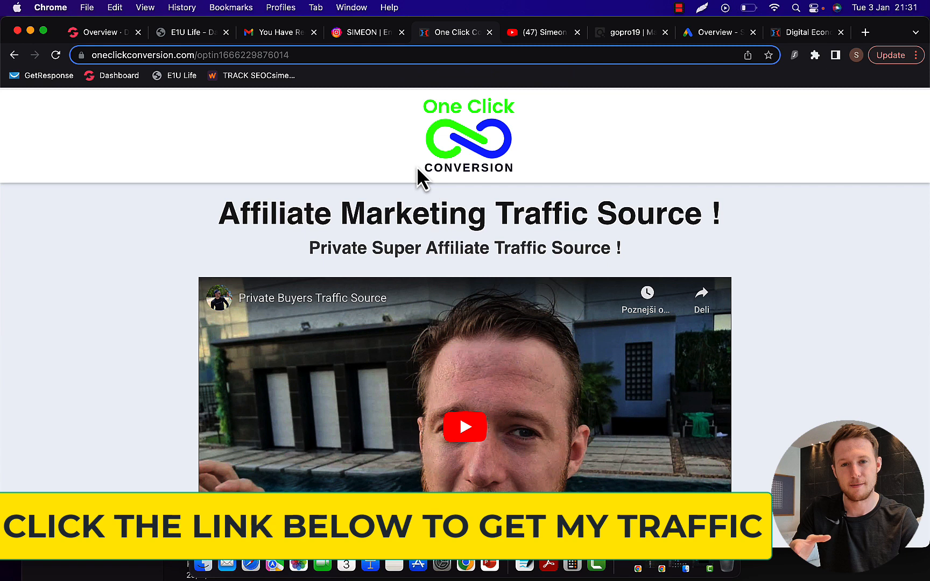
mouse_move(420, 313)
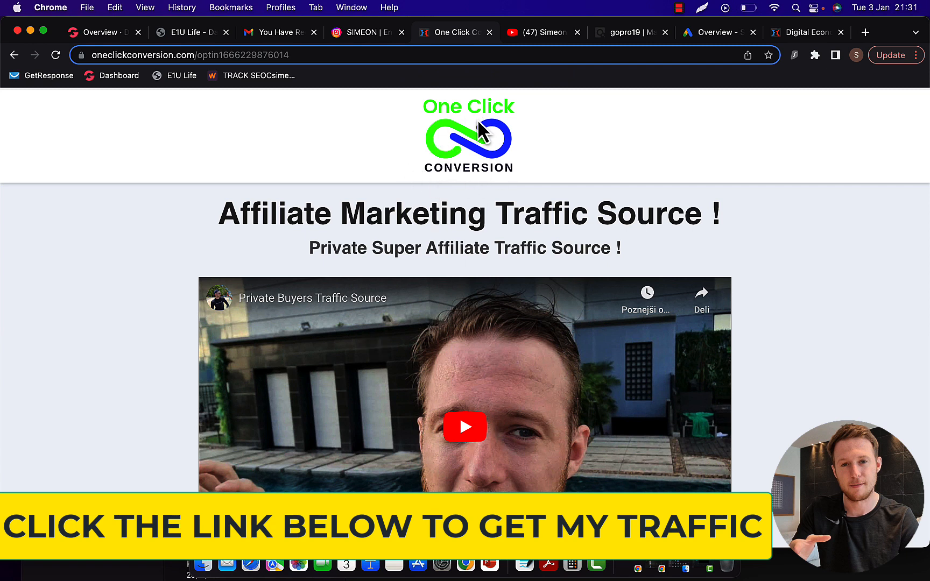
scroll("down", 3)
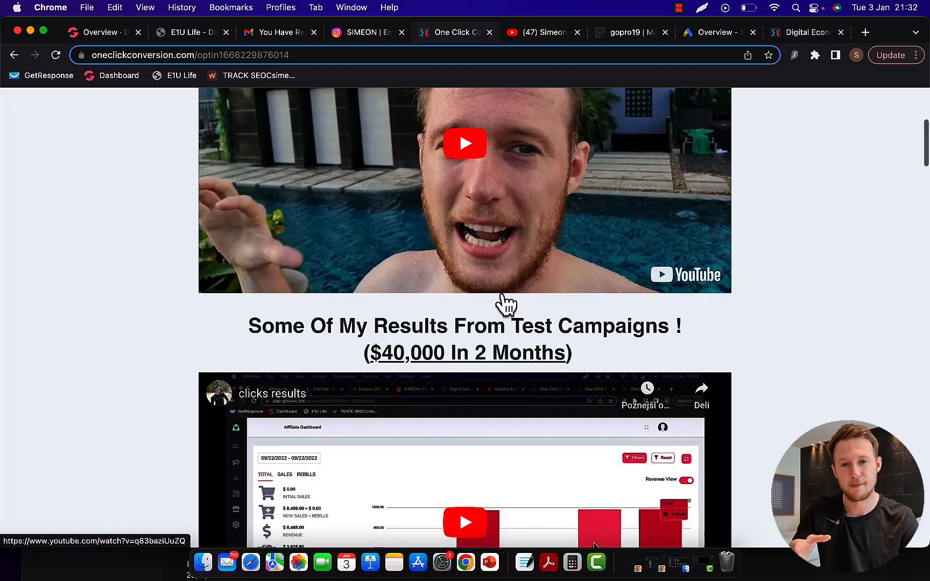
scroll("down", 3)
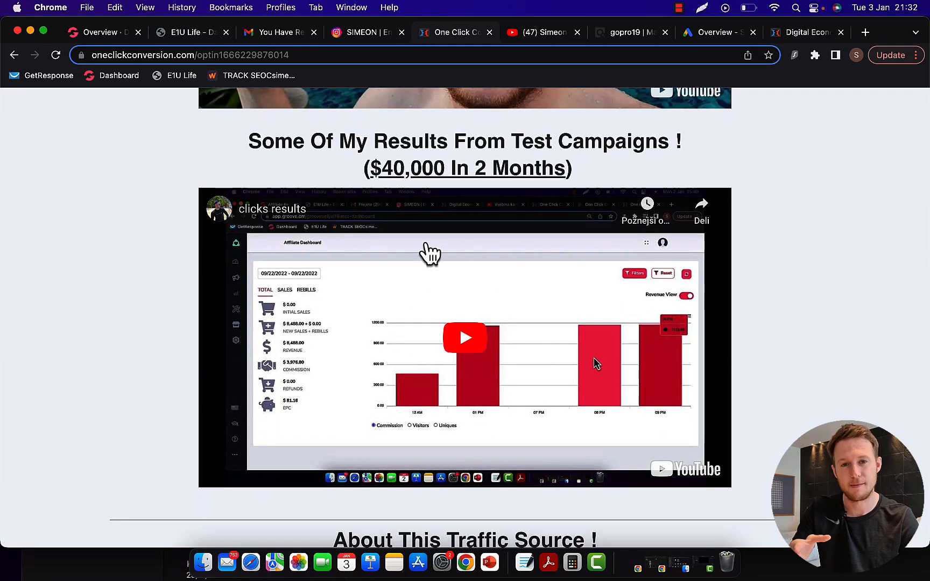
left_click_drag(365, 168, 566, 168)
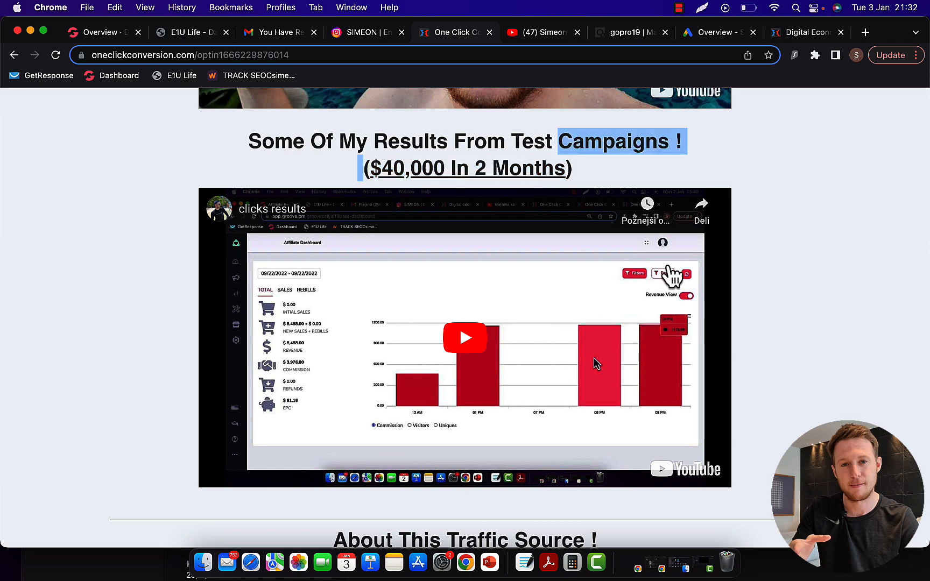
Scroll past client results and testimonials down to the Bizz Opp Clicks order form
scroll("down", 3)
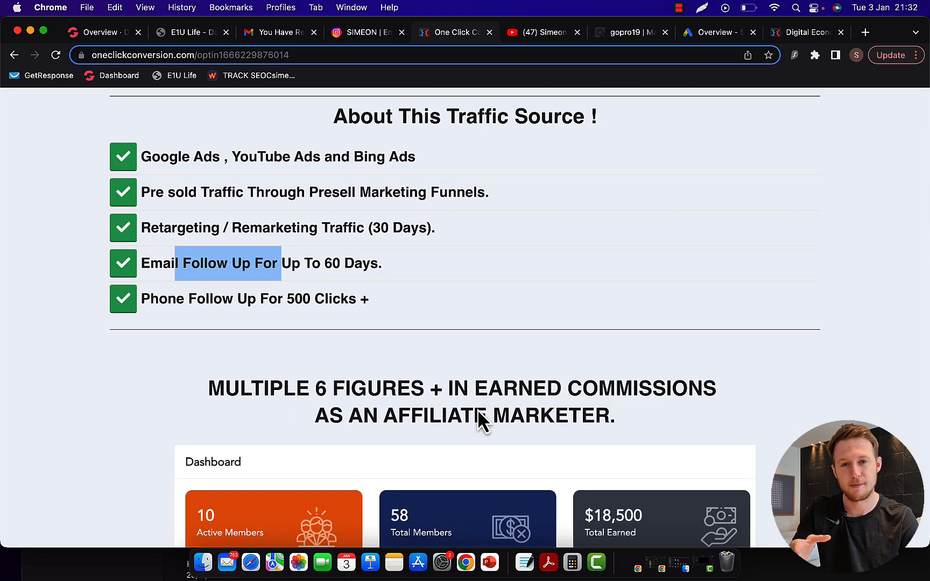
scroll("down", 3)
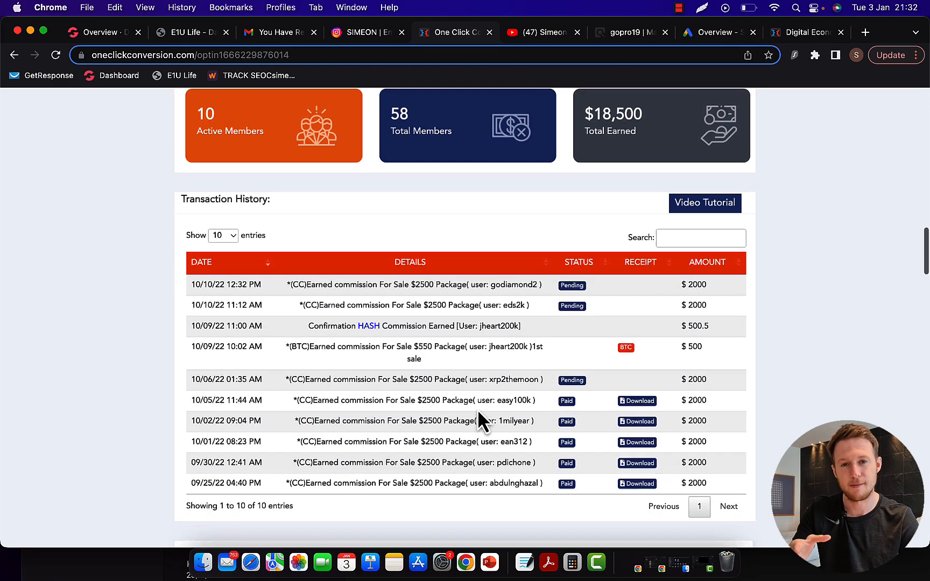
scroll("down", 3)
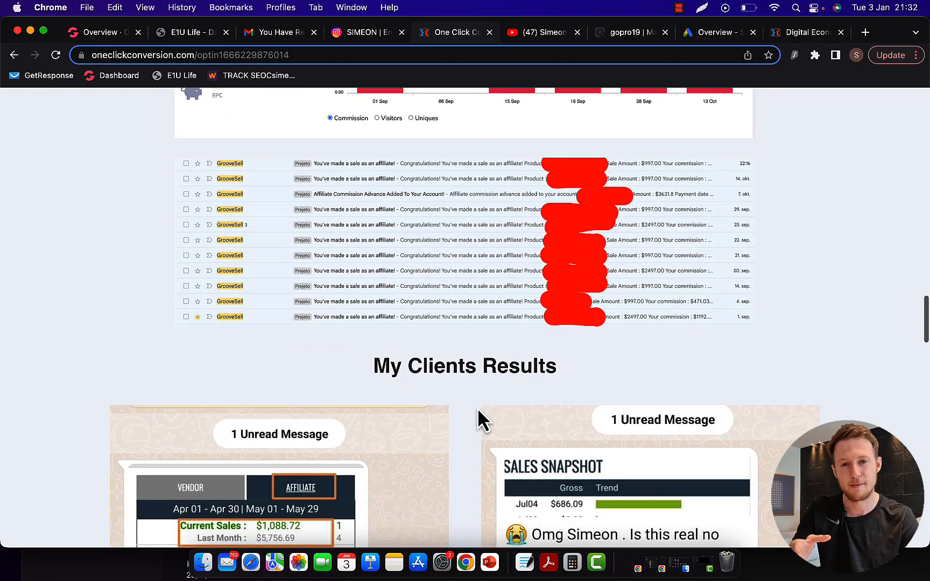
scroll("down", 3)
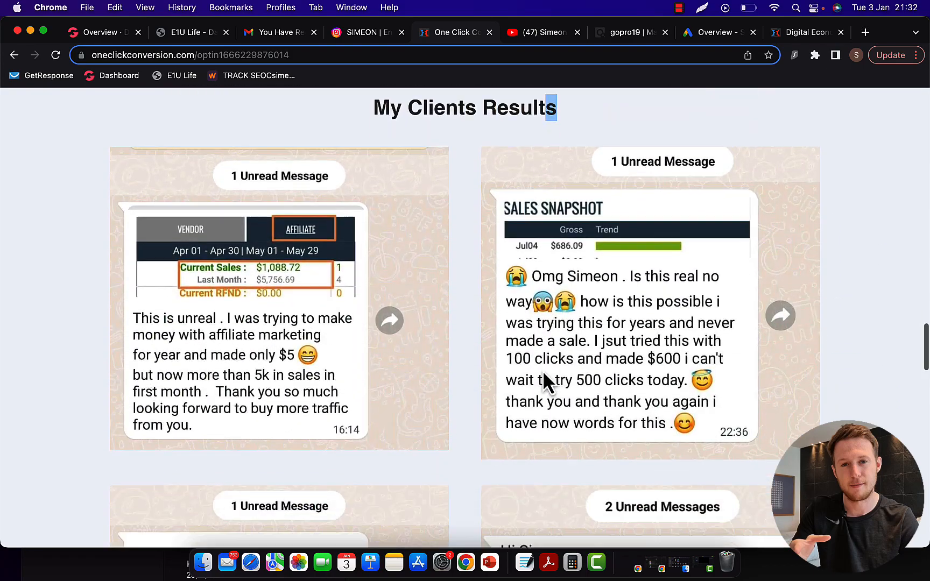
scroll("down", 3)
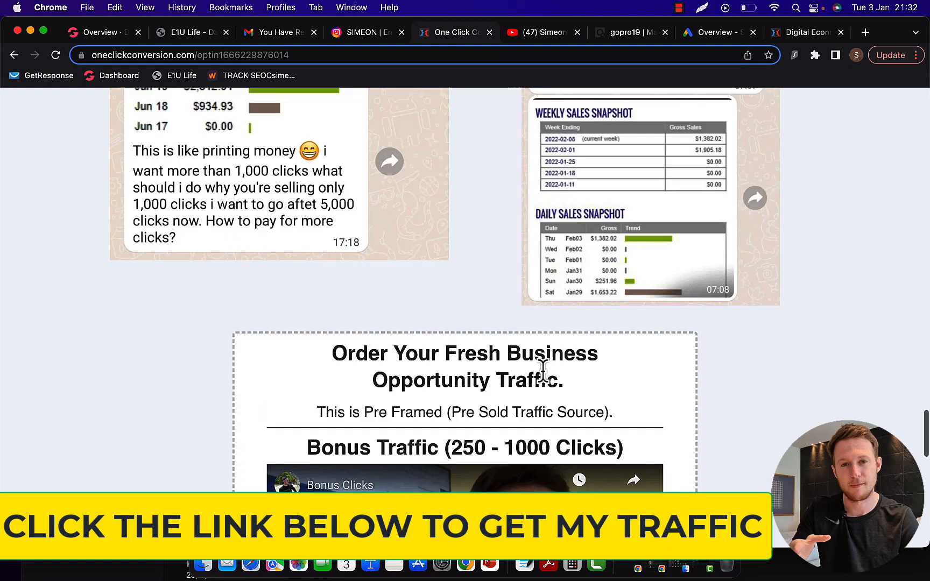
scroll("down", 3)
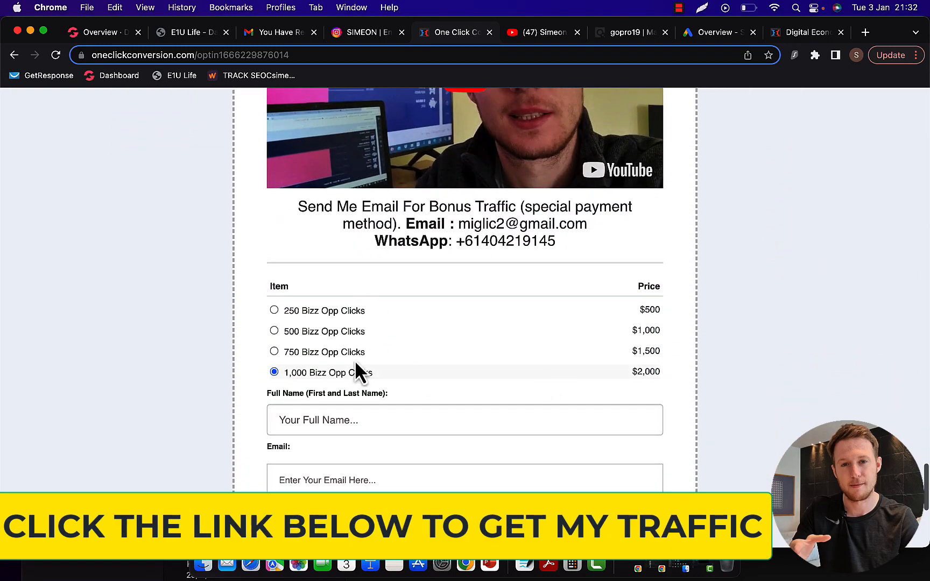
Cycle through the 250 and 1,000 packages, settling on 500 Bizz Opp Clicks for $1,000
left_click(274, 310)
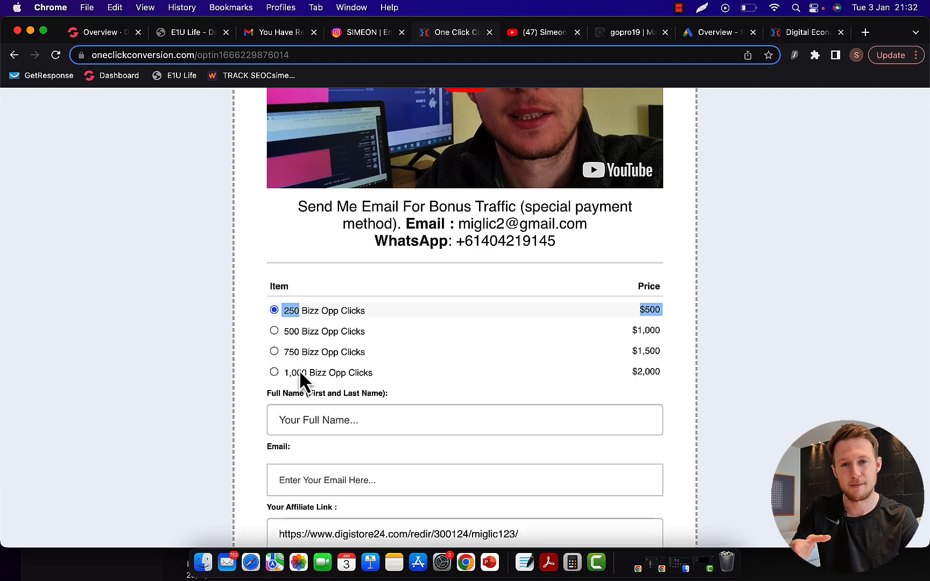
left_click(274, 372)
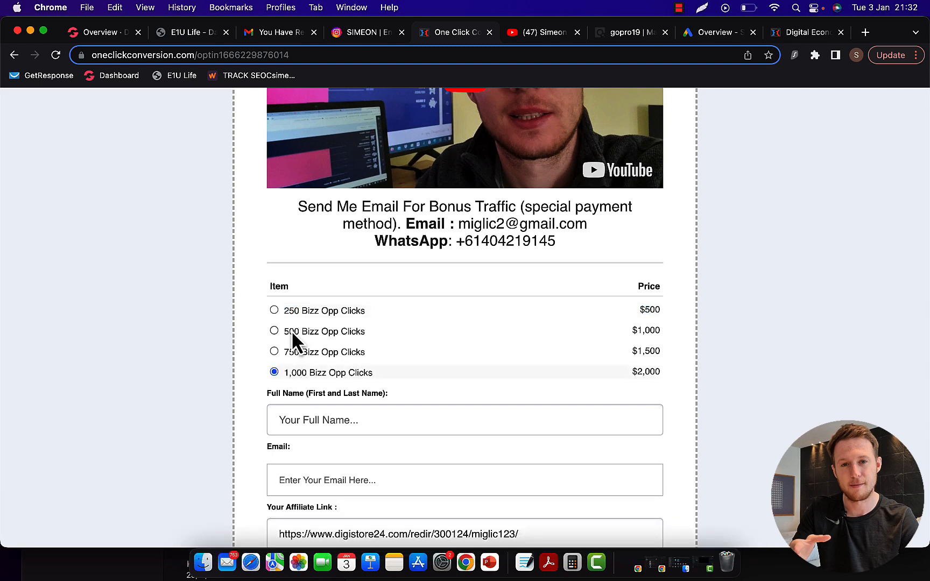
left_click(274, 331)
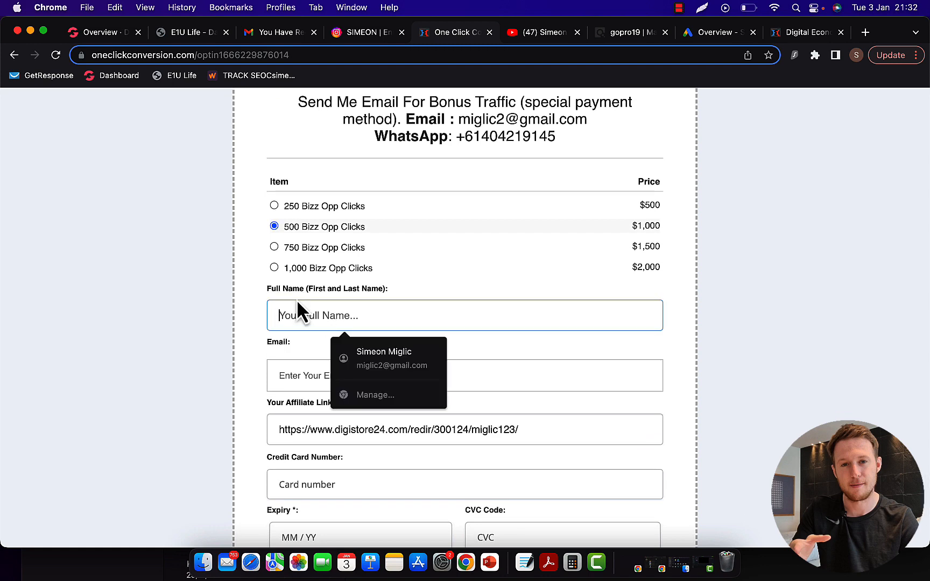
scroll("down", 3)
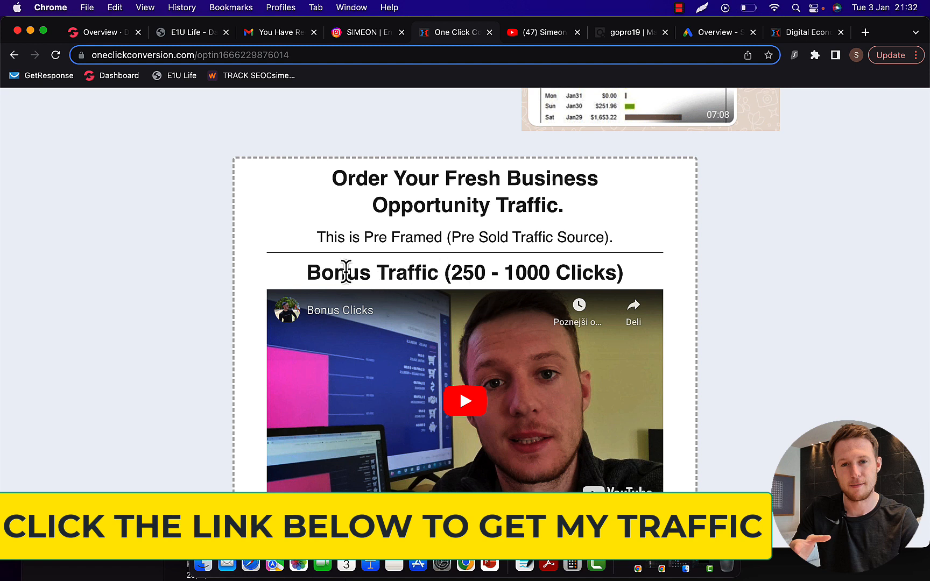
Highlight the Bonus Traffic heading, then switch from 1,000 to the 250-click $500 package
left_click_drag(344, 273, 599, 273)
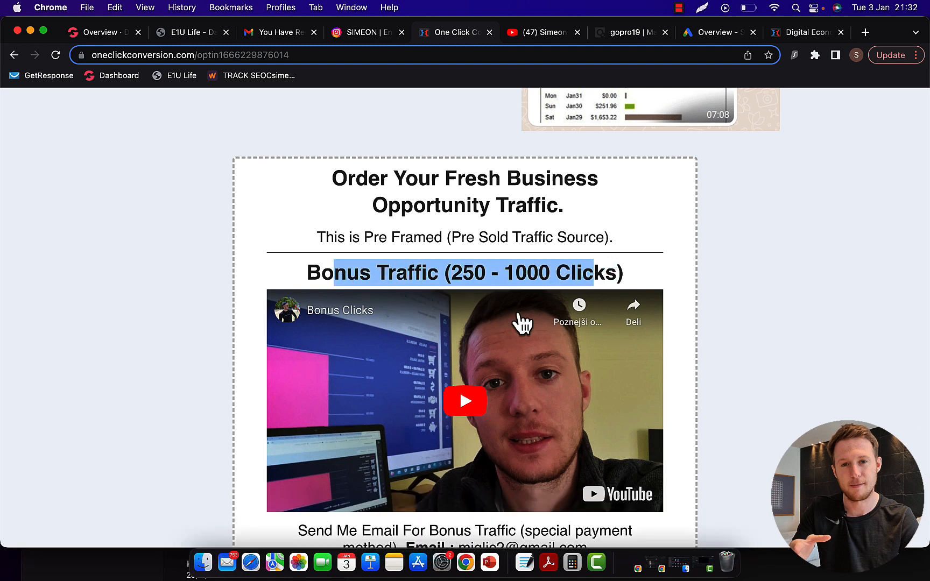
mouse_move(481, 424)
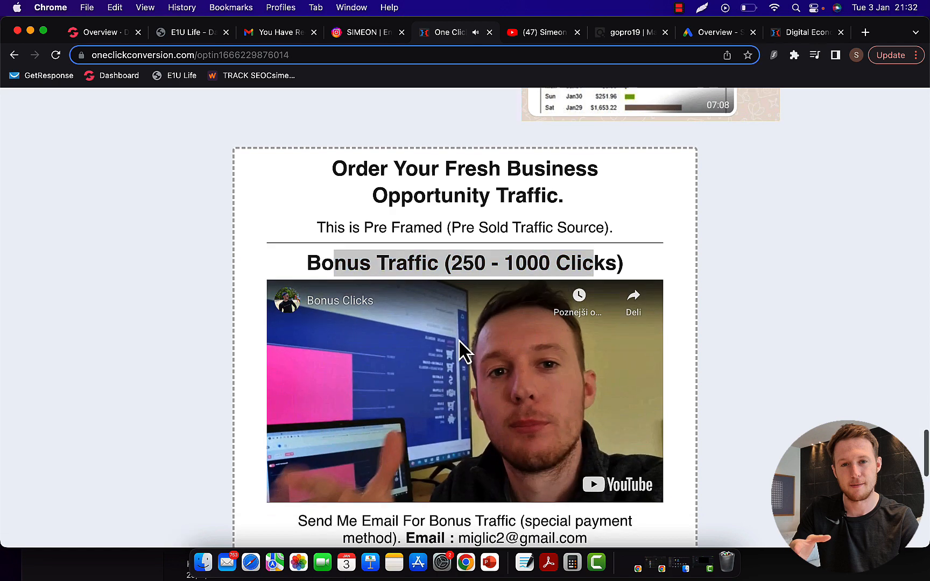
scroll("down", 3)
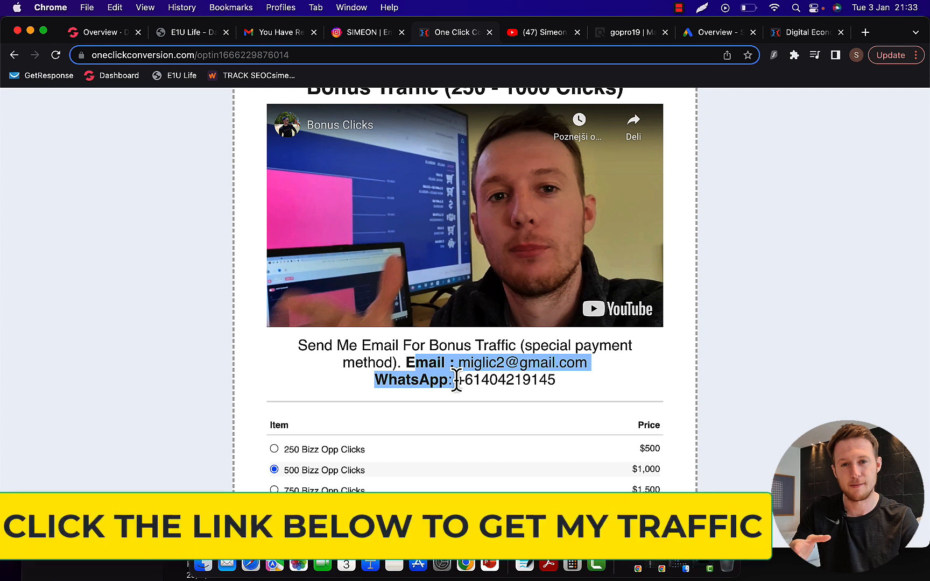
scroll("down", 3)
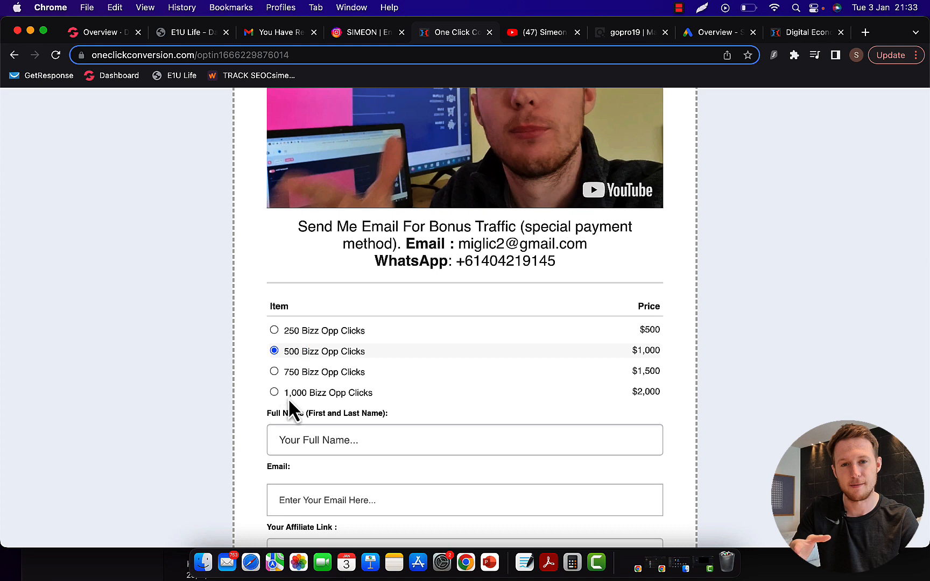
left_click(274, 392)
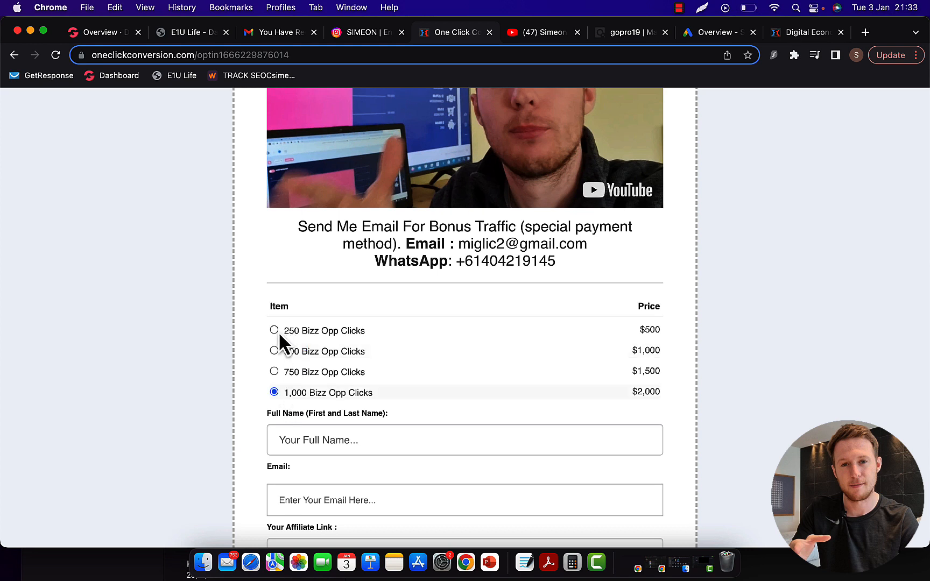
left_click(274, 330)
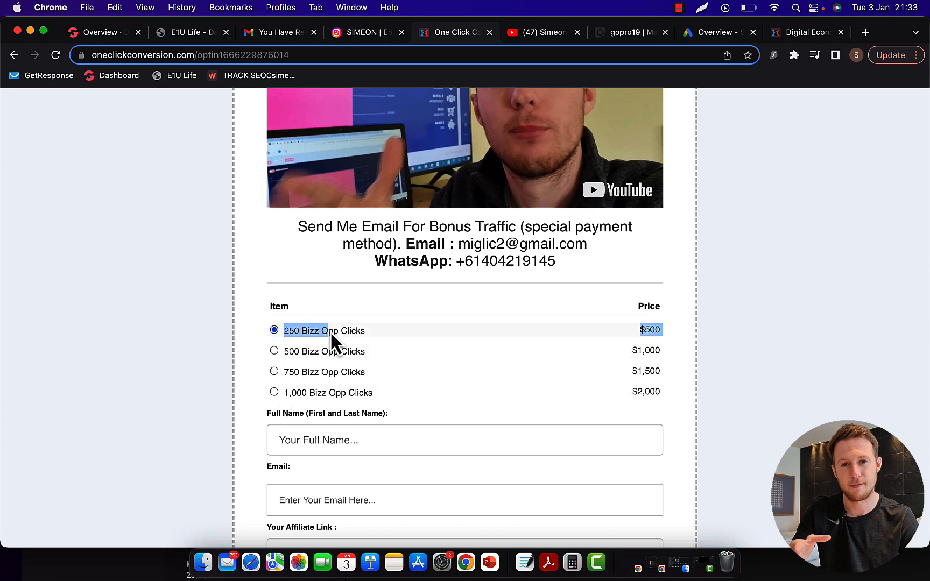
scroll("down", 3)
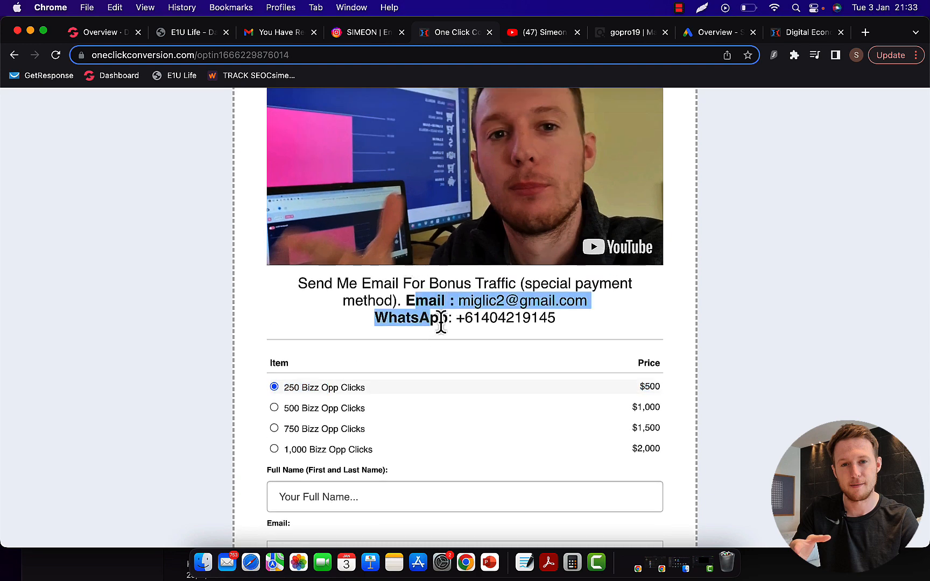
scroll("down", 3)
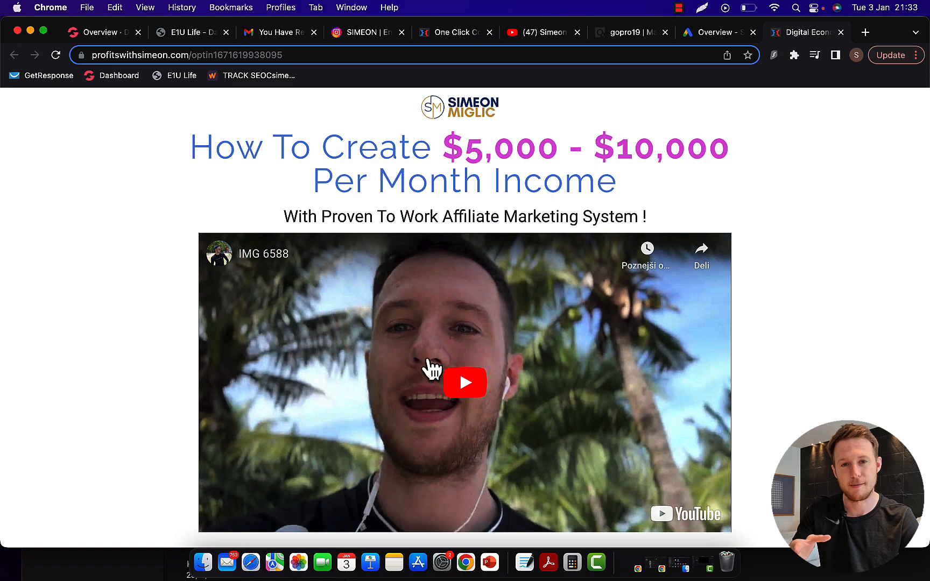
Play the coaching intro video and scroll down to the 1-to-1 booking calendar
scroll("down", 3)
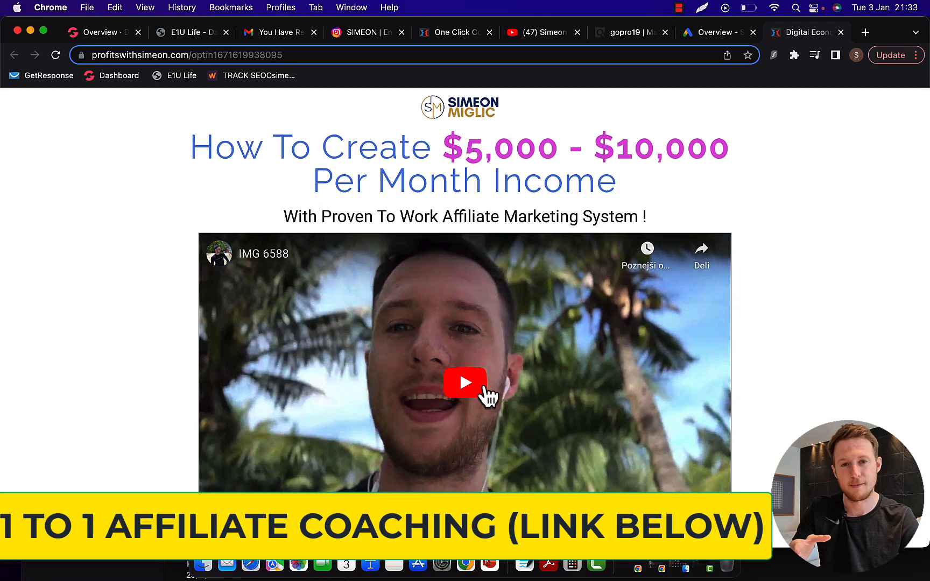
left_click(465, 383)
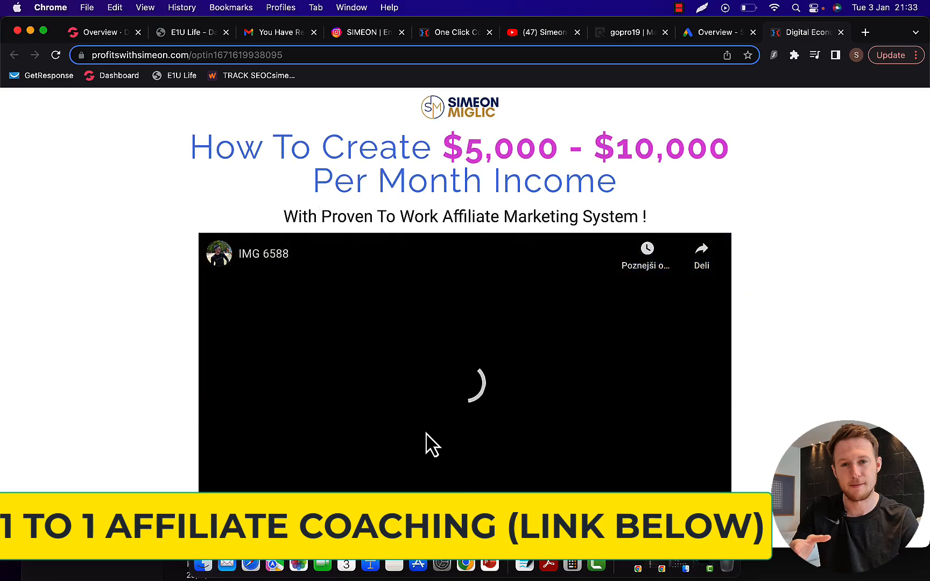
scroll("down", 3)
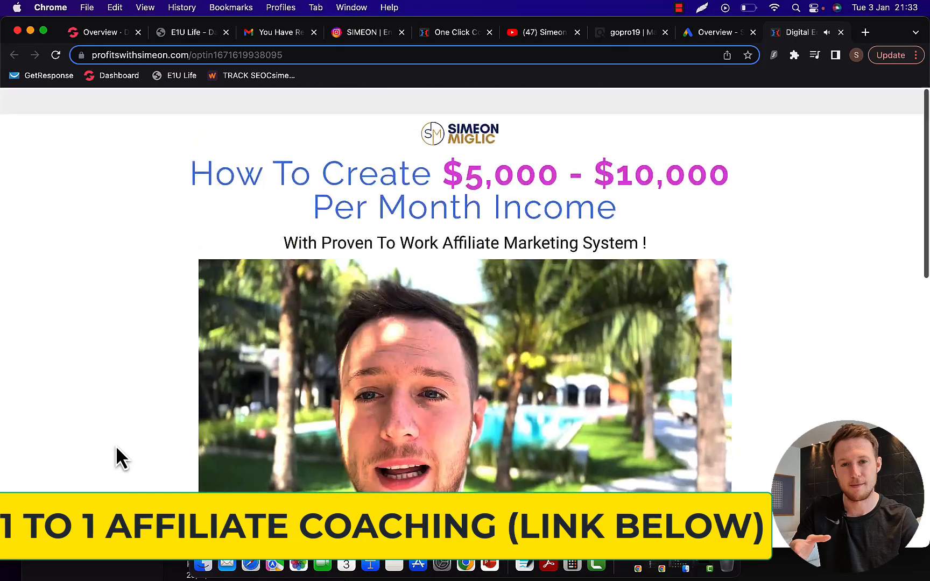
scroll("down", 3)
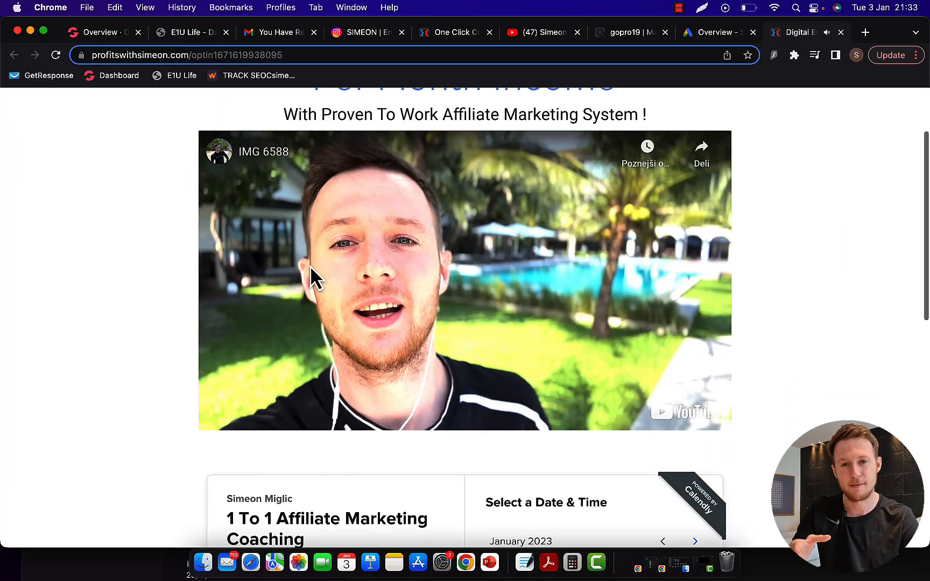
scroll("down", 3)
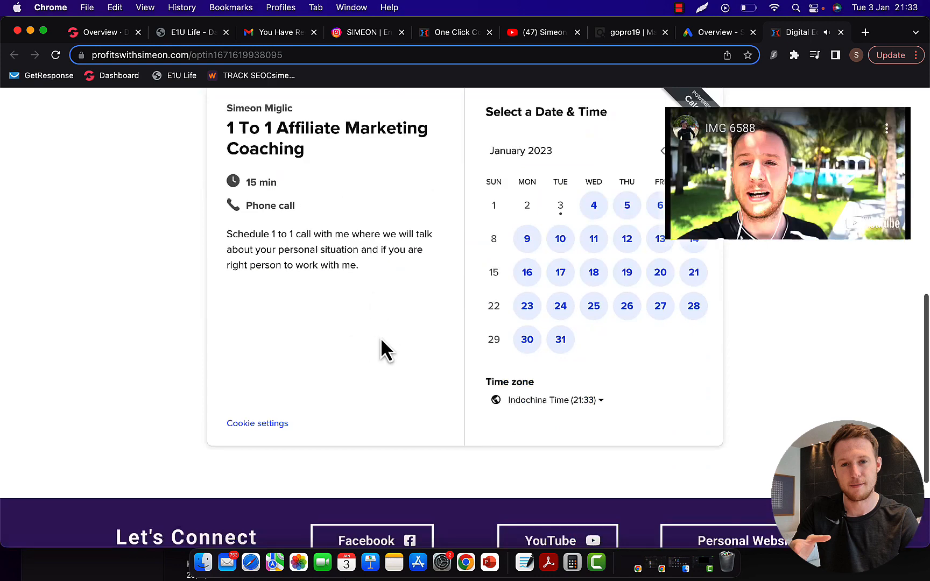
scroll("down", 3)
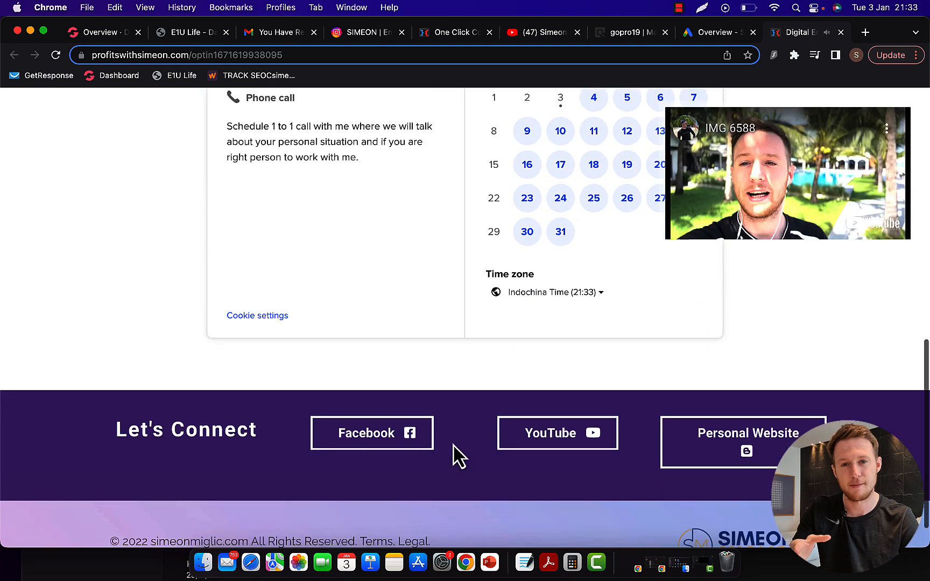
mouse_move(542, 447)
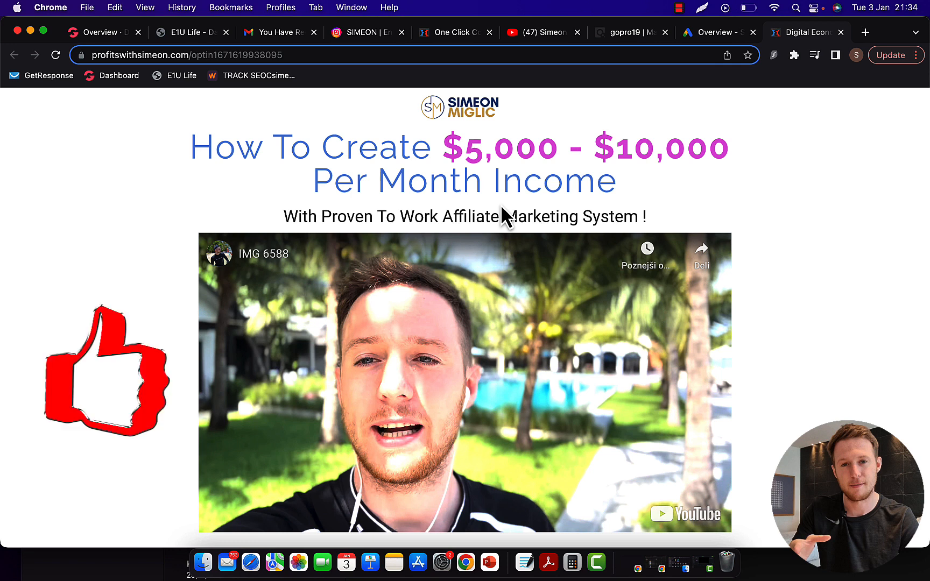
mouse_move(498, 153)
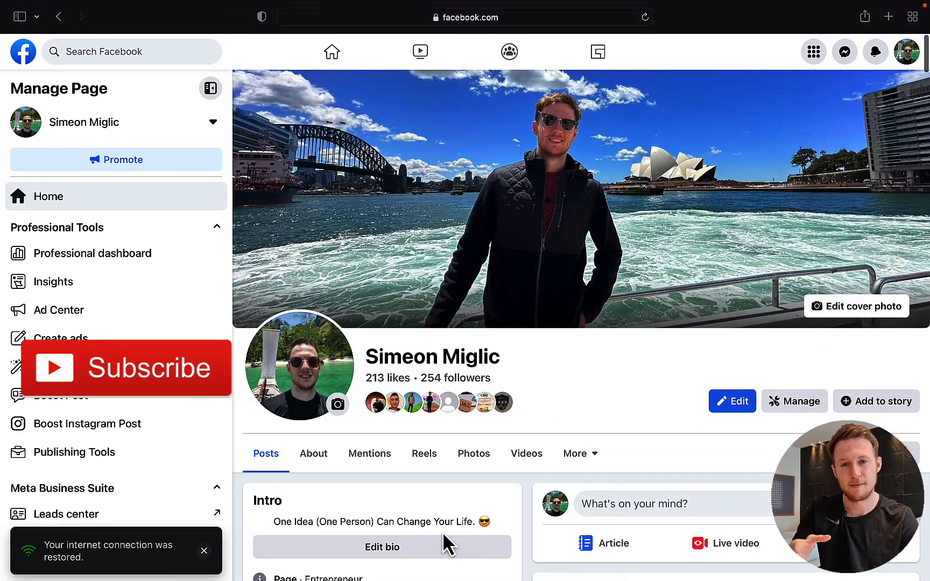
scroll("down", 3)
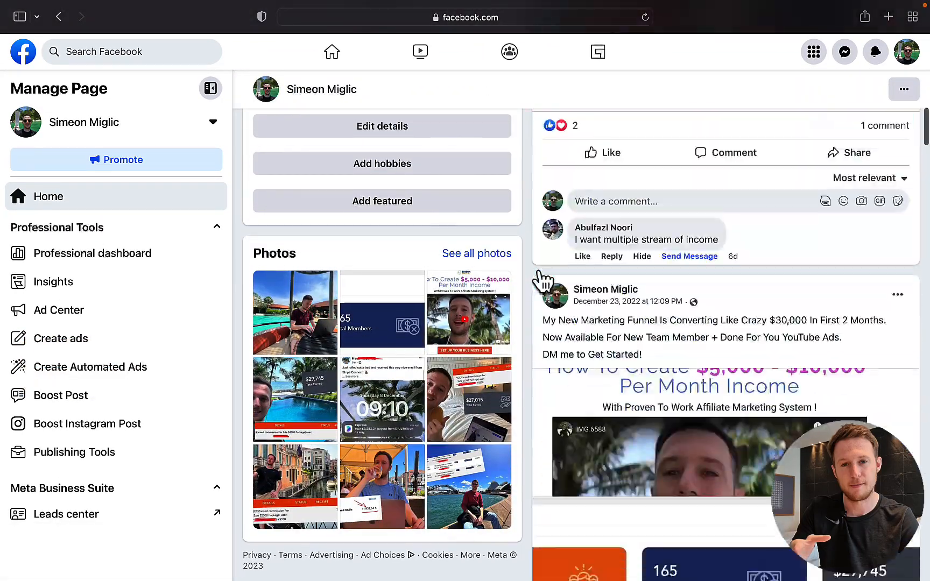
scroll("down", 3)
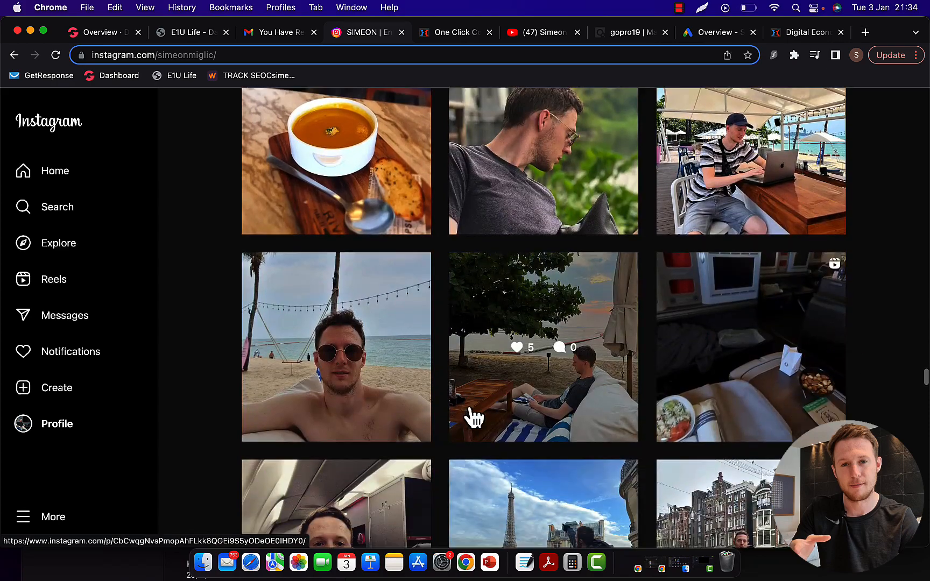
Scroll down the Instagram grid to older travel posts from Paris and snowy mountains
scroll("down", 3)
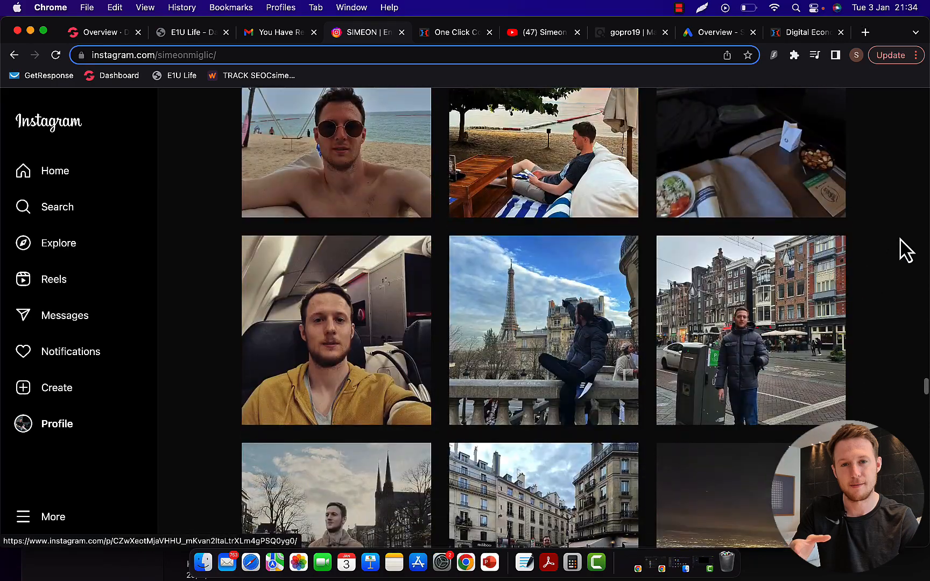
scroll("down", 3)
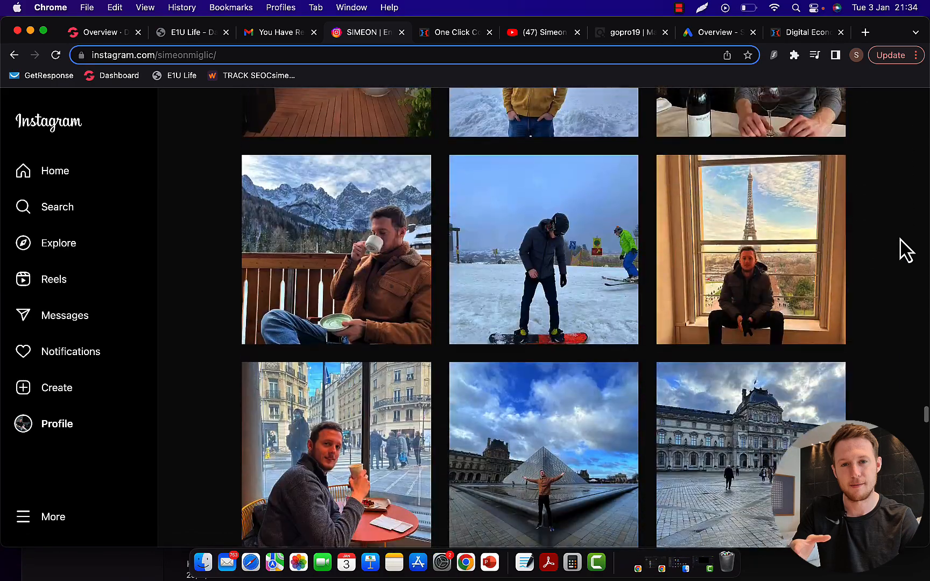